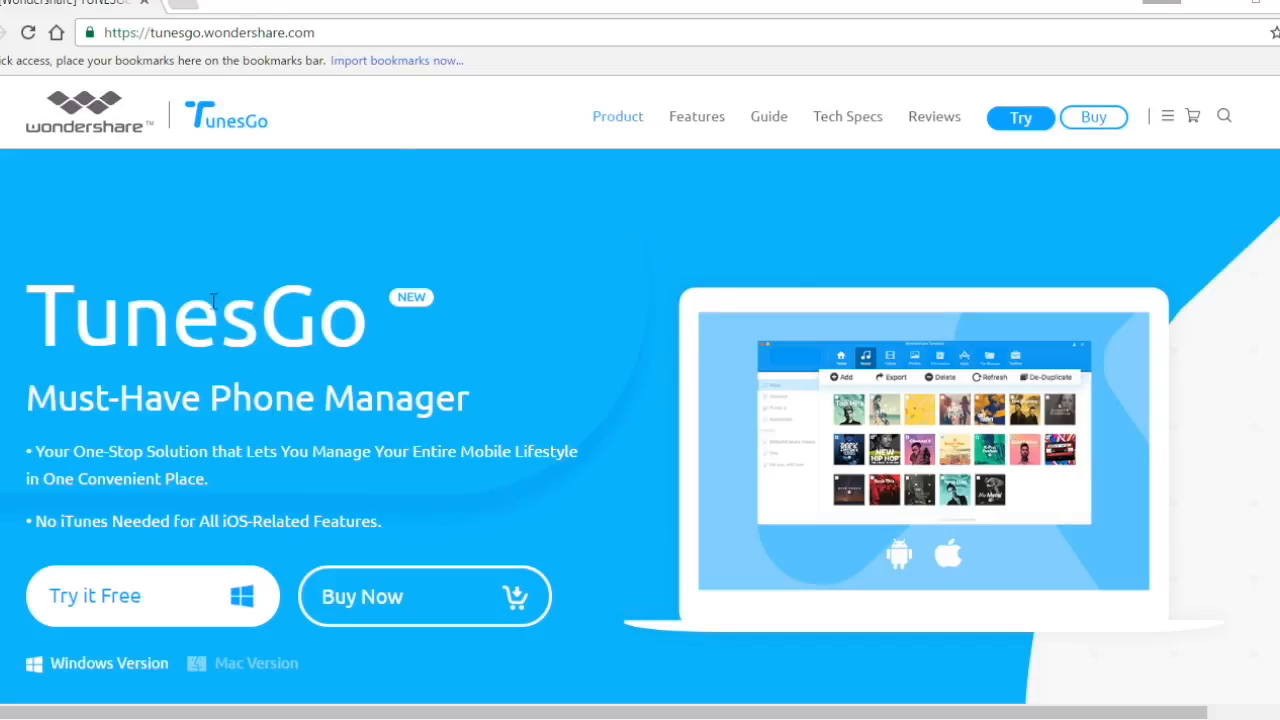
{"action": "mouse_move", "coordinate": [458, 432]}
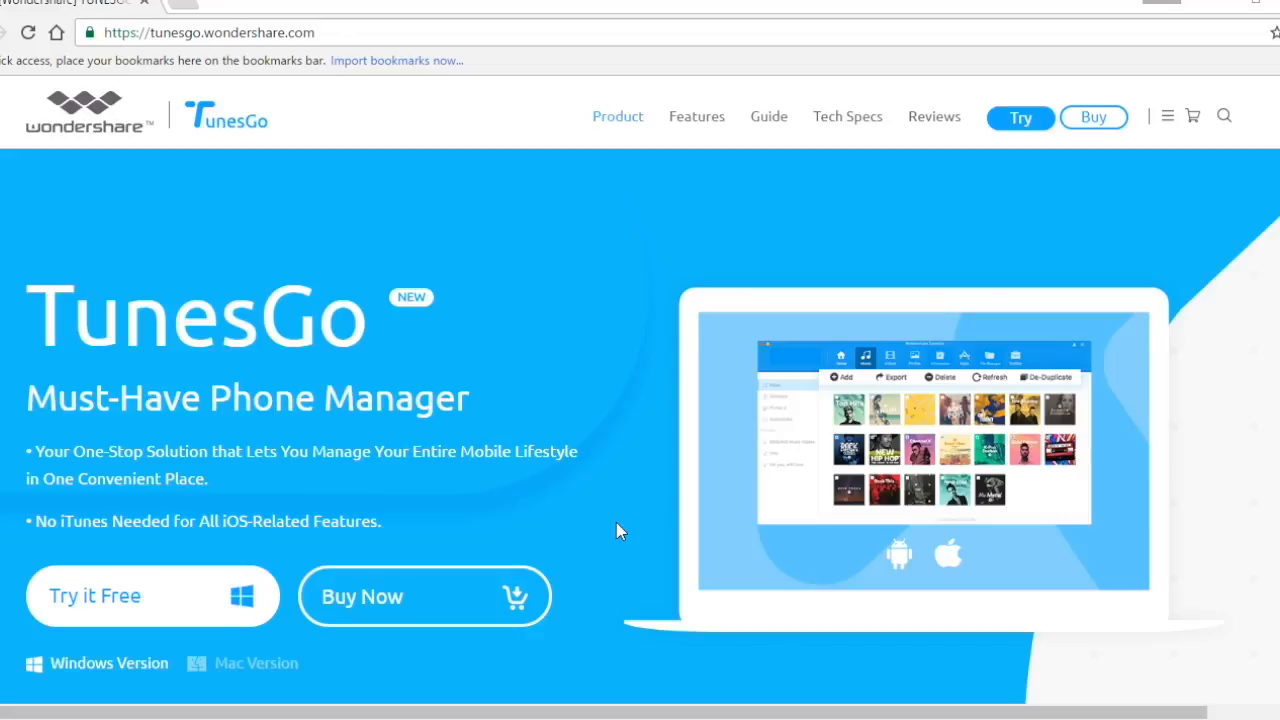
Browse the TunesGo product page through Photos (GIF making), Contacts and Apps down to Toolbox
{"action": "scroll", "scroll_direction": "down", "scroll_amount": 3}
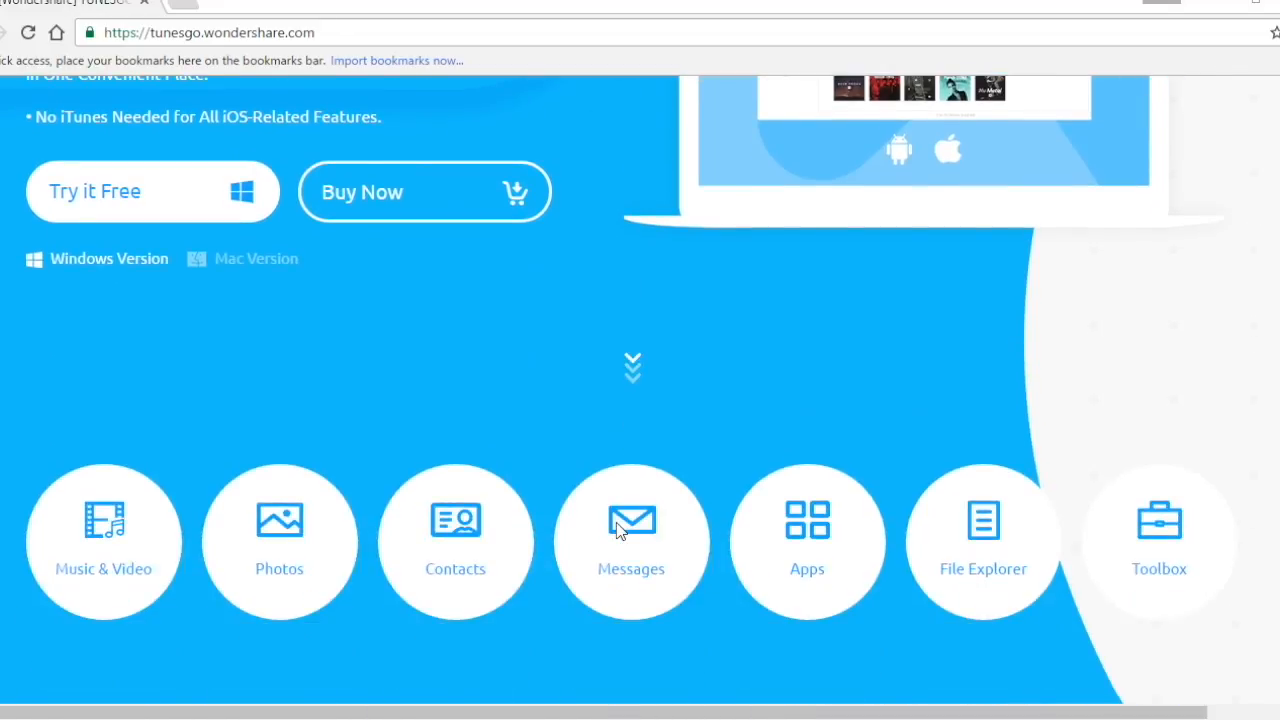
{"action": "scroll", "scroll_direction": "down", "scroll_amount": 3}
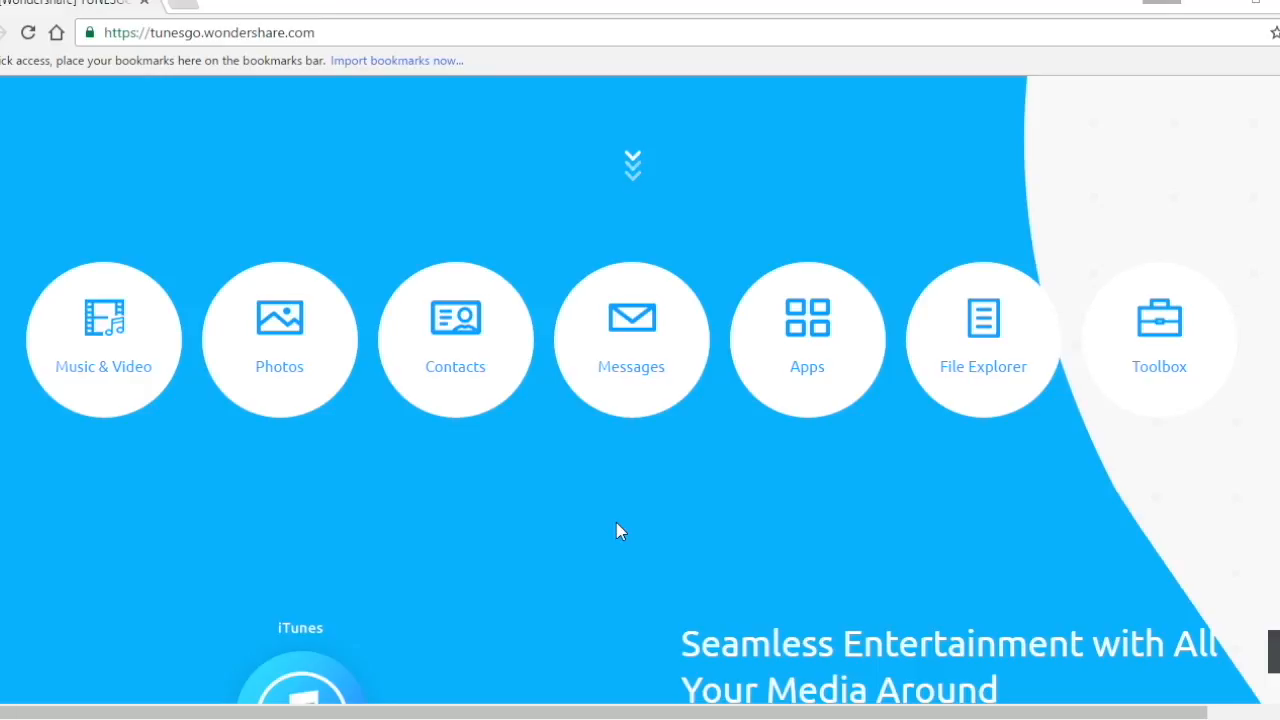
{"action": "scroll", "scroll_direction": "down", "scroll_amount": 3}
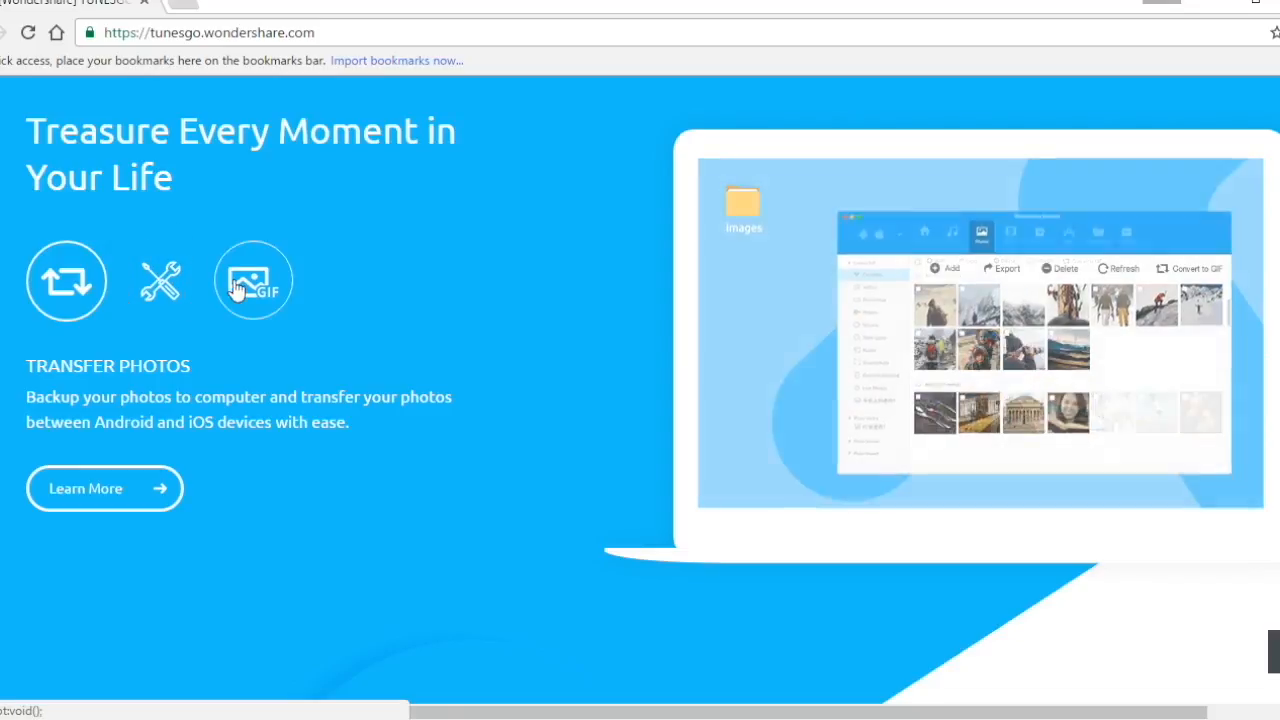
{"action": "left_click", "coordinate": [251, 280]}
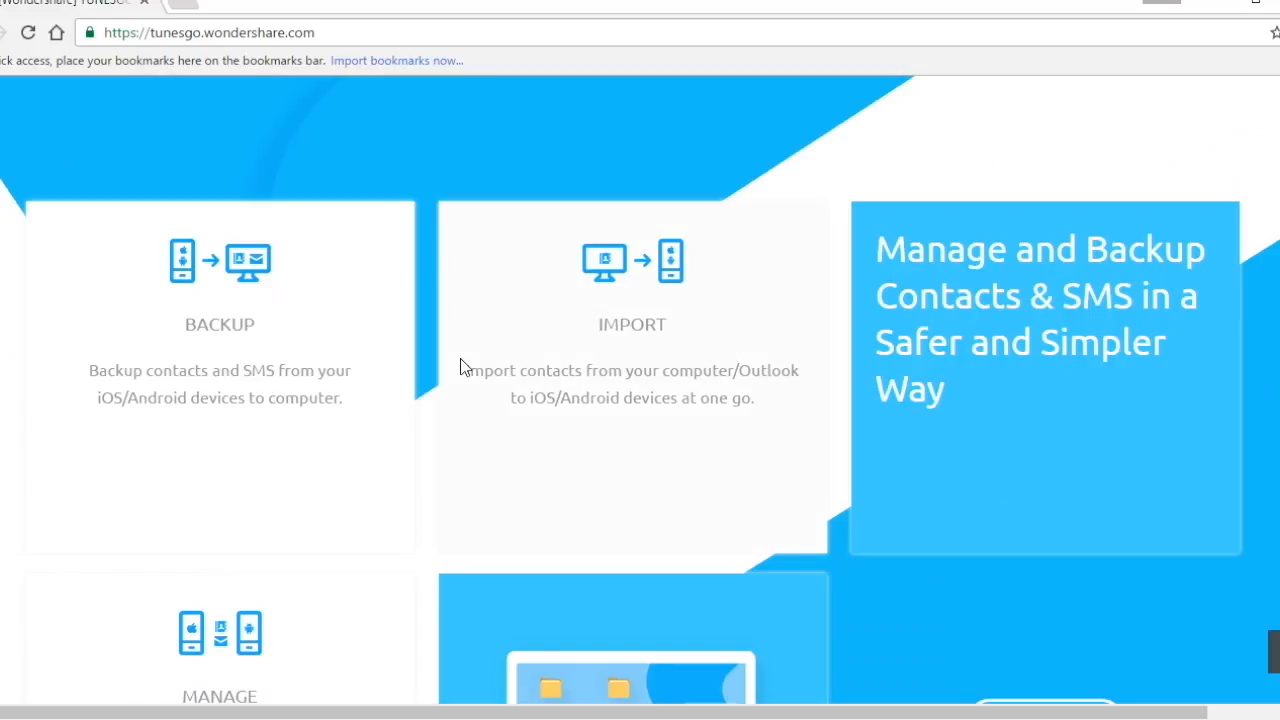
{"action": "scroll", "scroll_direction": "down", "scroll_amount": 3}
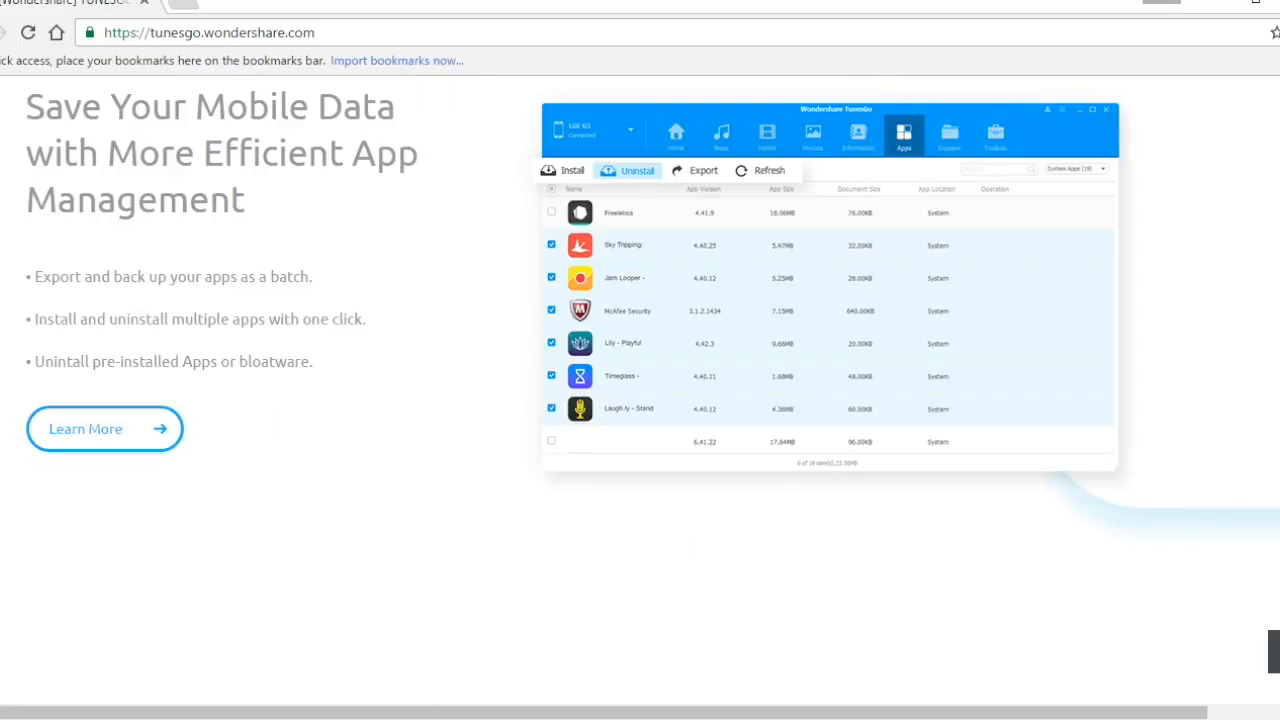
{"action": "scroll", "scroll_direction": "down", "scroll_amount": 3}
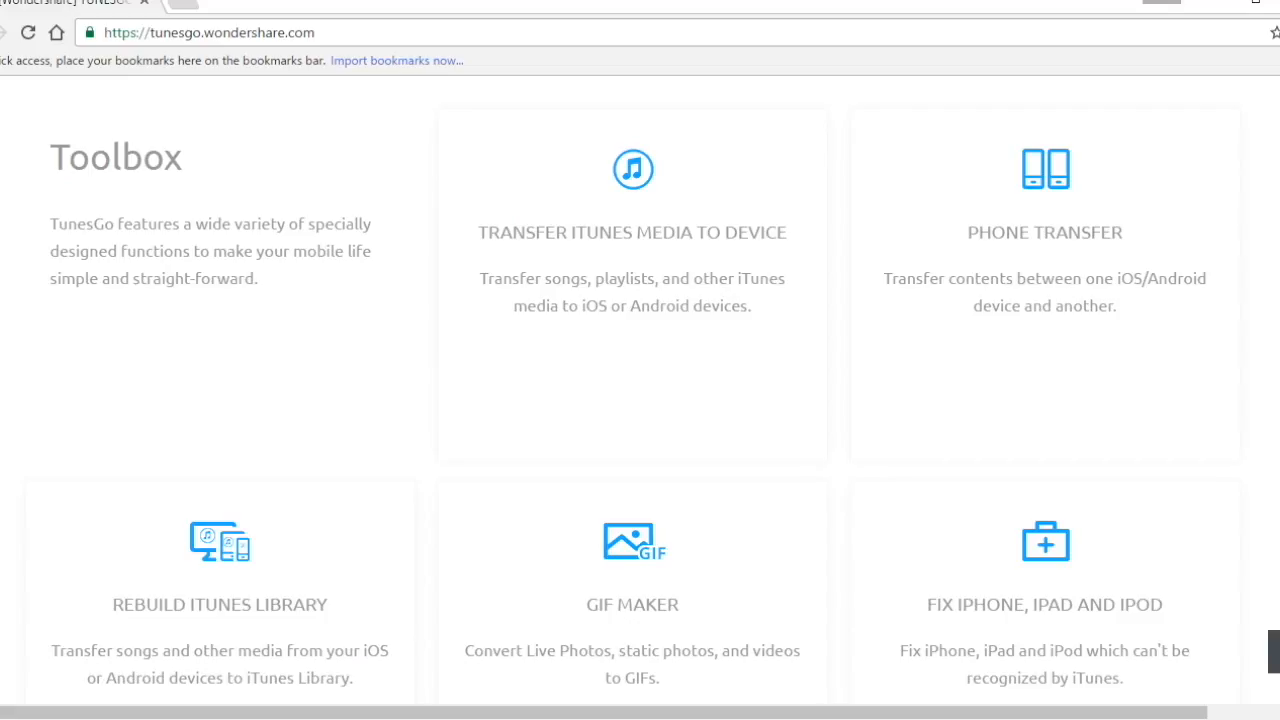
{"action": "scroll", "scroll_direction": "down", "scroll_amount": 3}
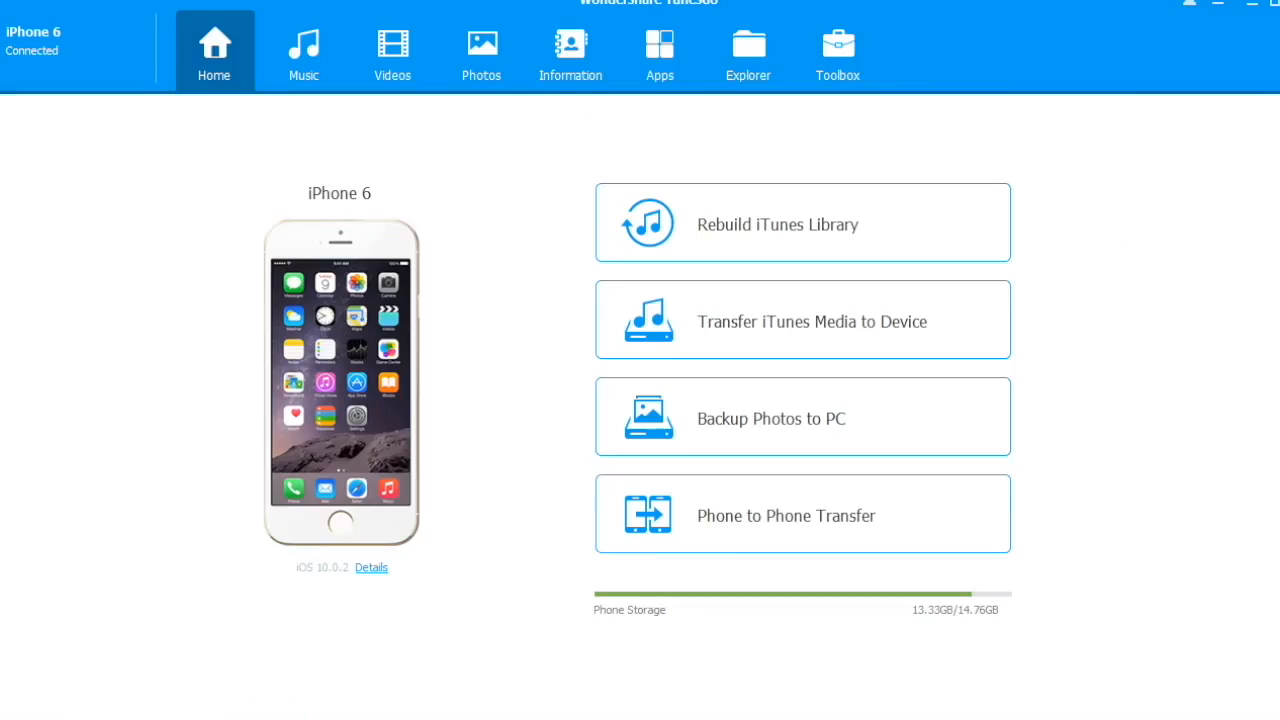
{"action": "mouse_move", "coordinate": [453, 449]}
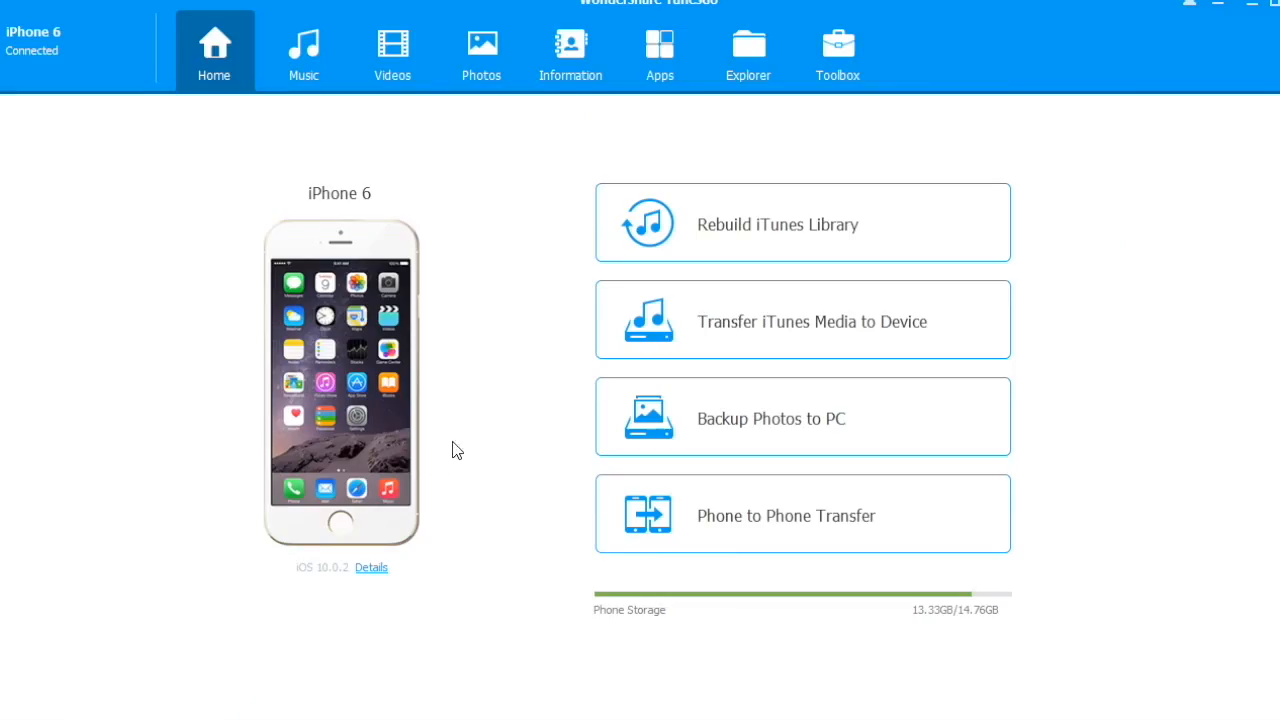
{"action": "left_click", "coordinate": [777, 224]}
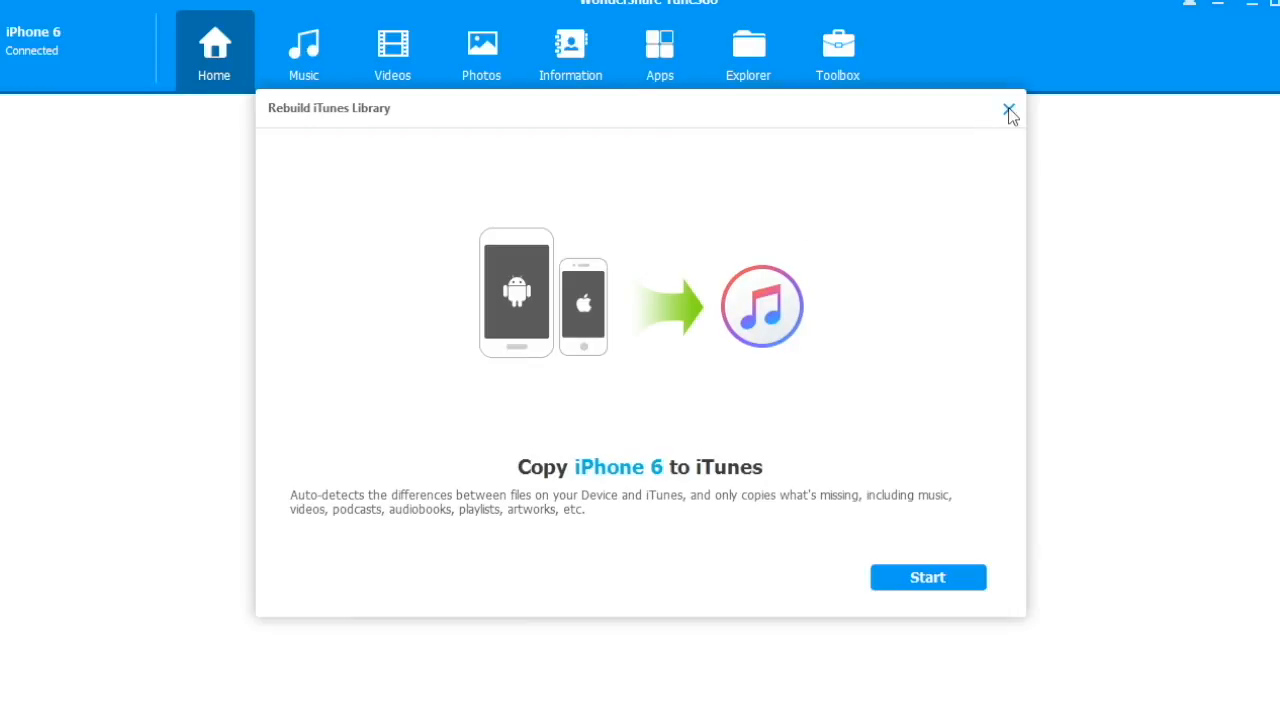
{"action": "left_click", "coordinate": [927, 577]}
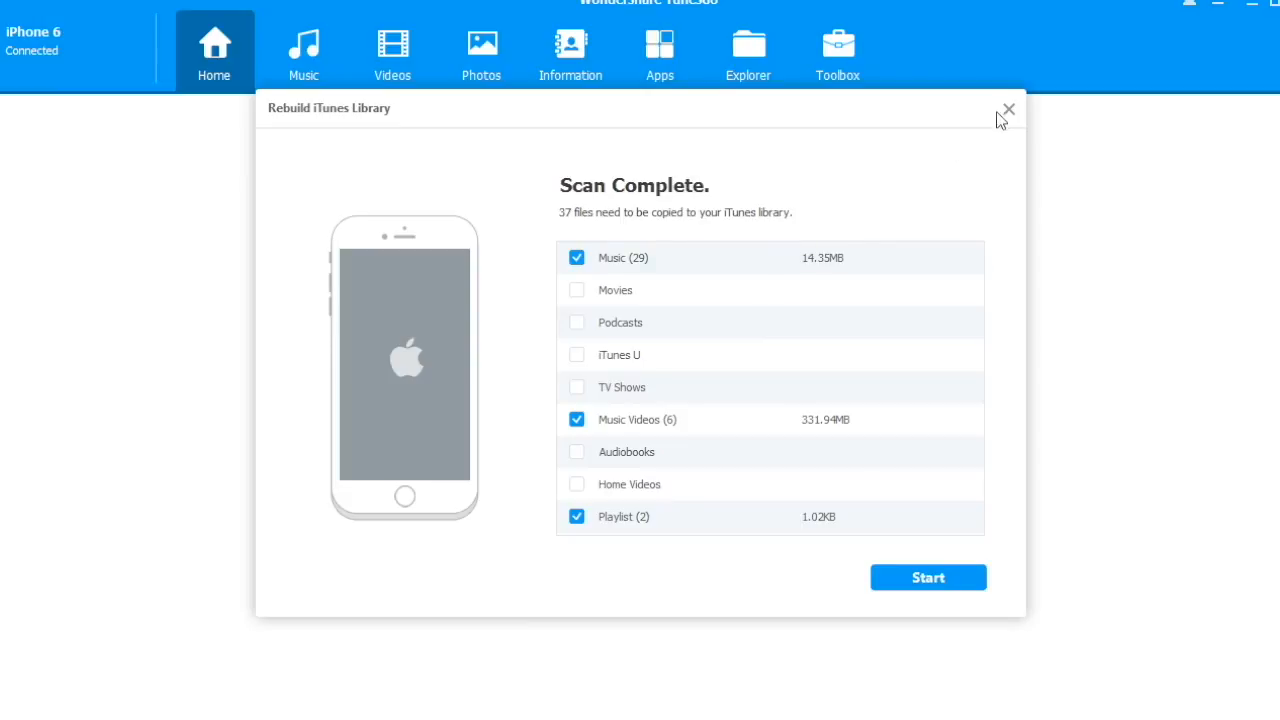
{"action": "left_click", "coordinate": [1008, 108]}
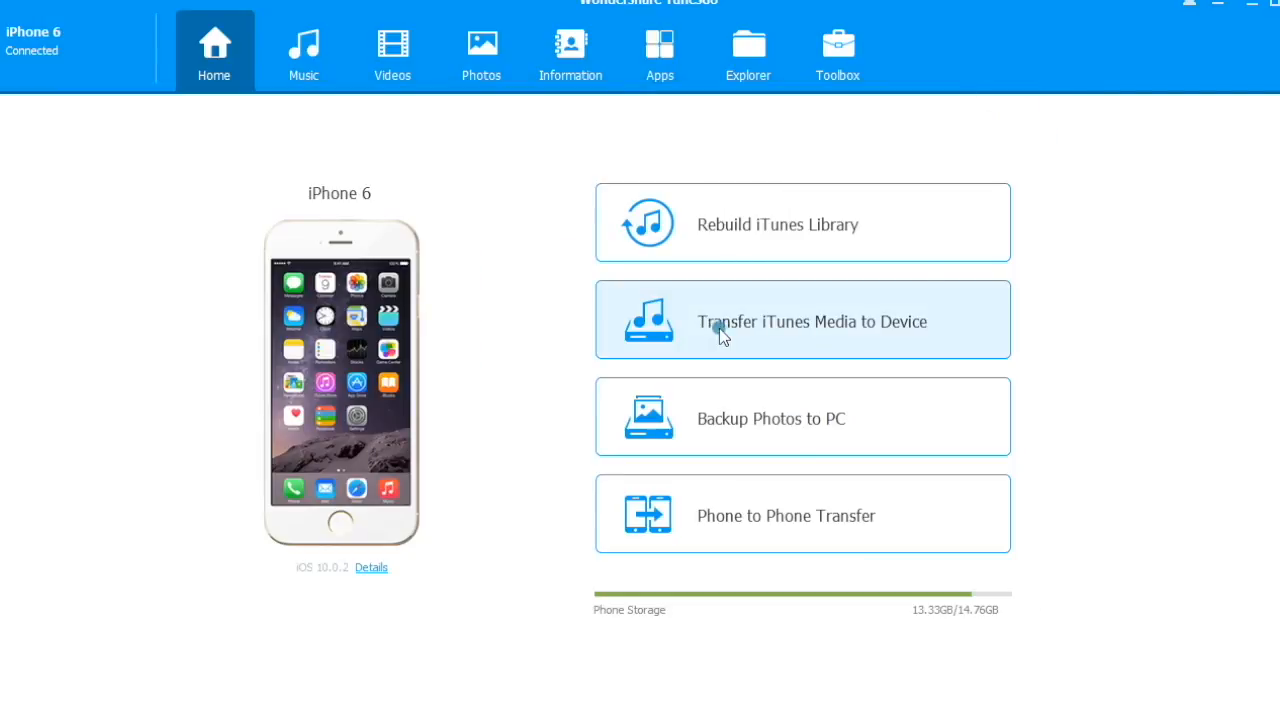
{"action": "left_click", "coordinate": [802, 320]}
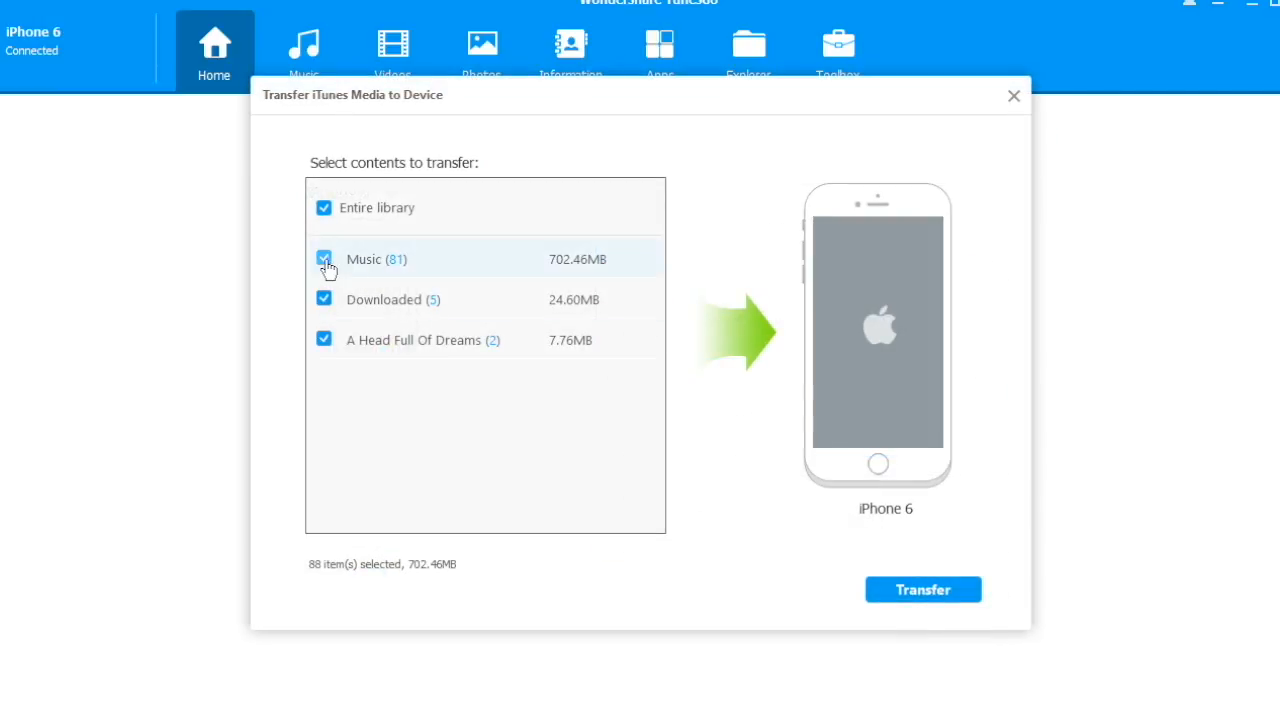
{"action": "left_click", "coordinate": [1014, 96]}
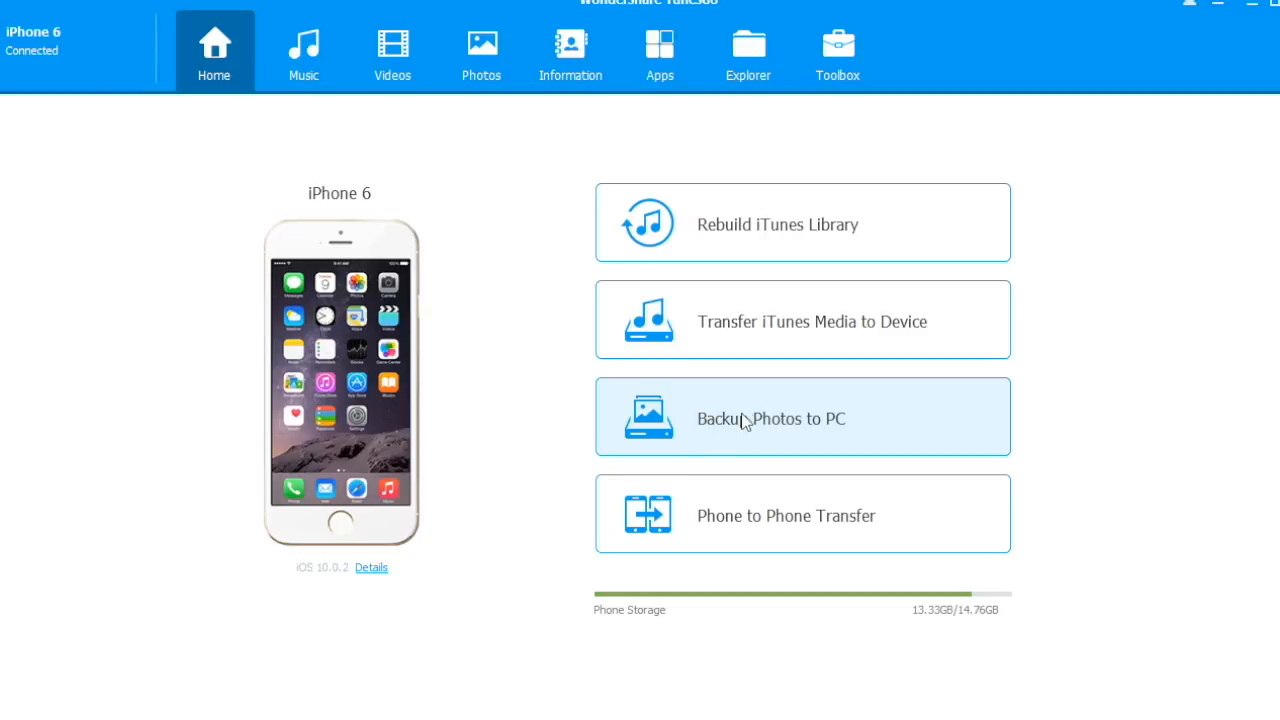
{"action": "left_click", "coordinate": [770, 418]}
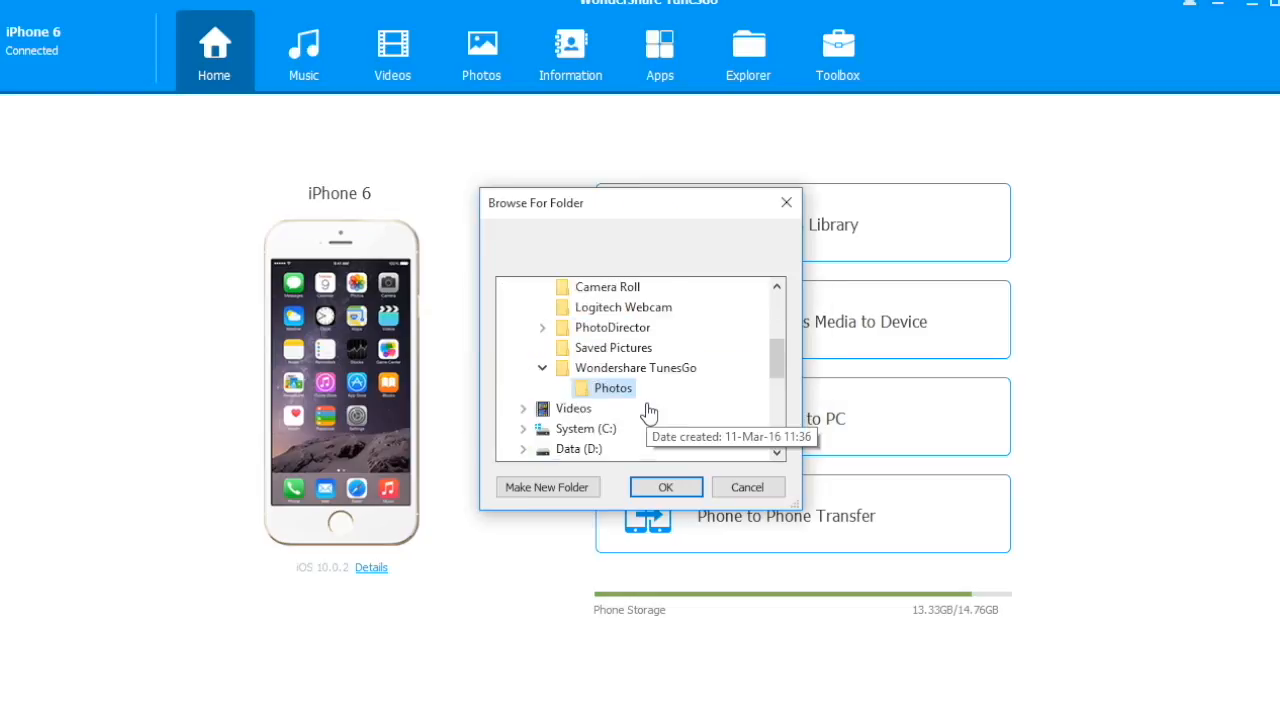
{"action": "left_click", "coordinate": [747, 487]}
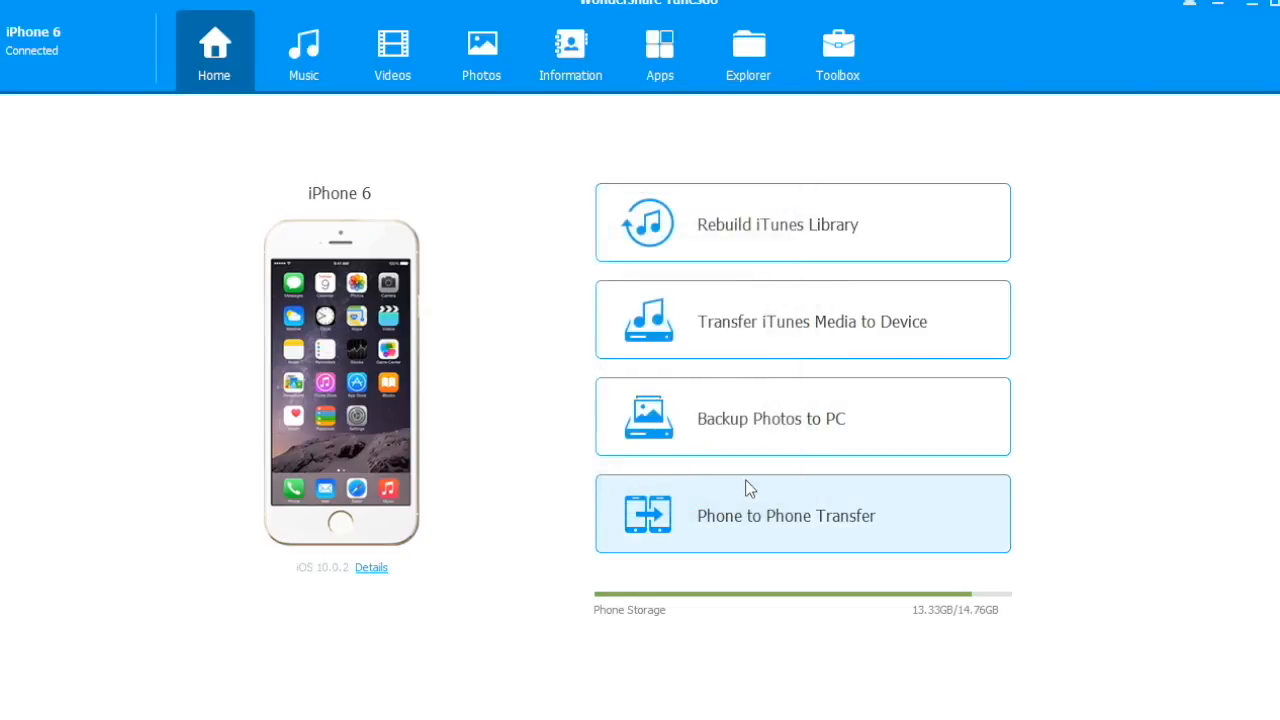
{"action": "mouse_move", "coordinate": [770, 522]}
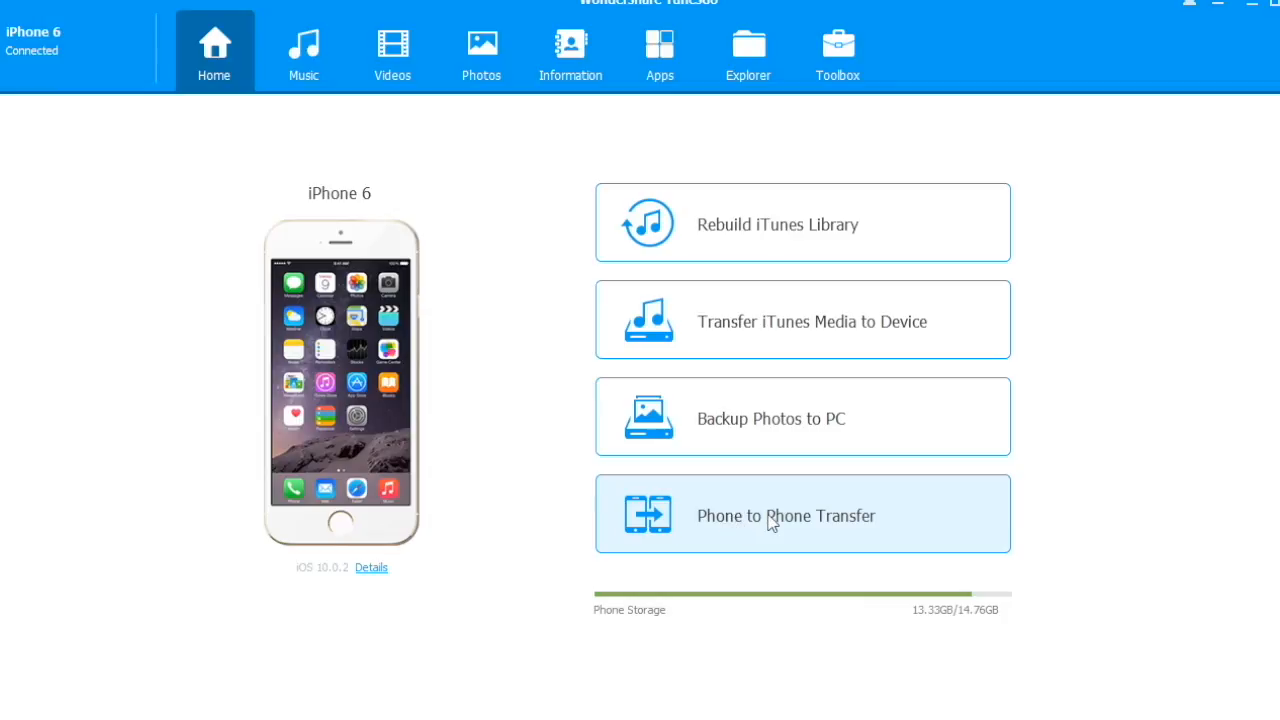
{"action": "left_click", "coordinate": [786, 515]}
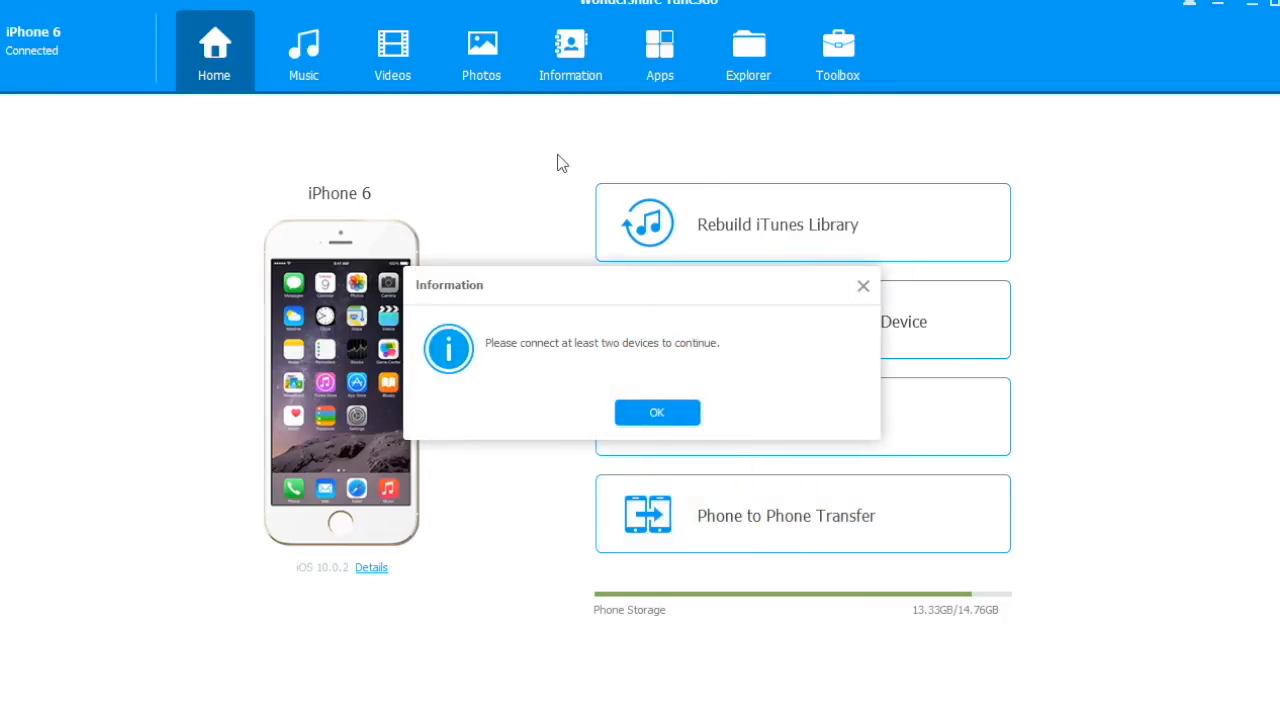
{"action": "left_click", "coordinate": [657, 412]}
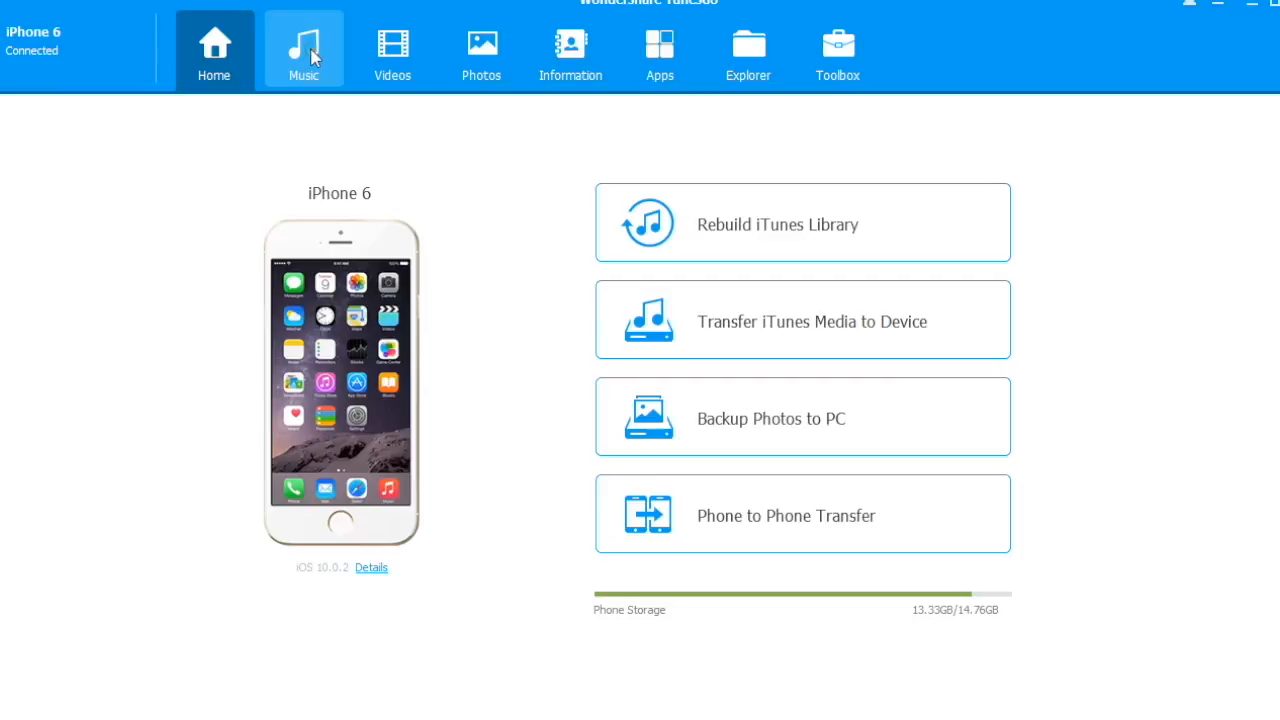
Remove duplicate Kaleidoscope and Fun (feat. Tove Lo) songs from all songs, matching by Artist, confirming Yes
{"action": "left_click", "coordinate": [303, 50]}
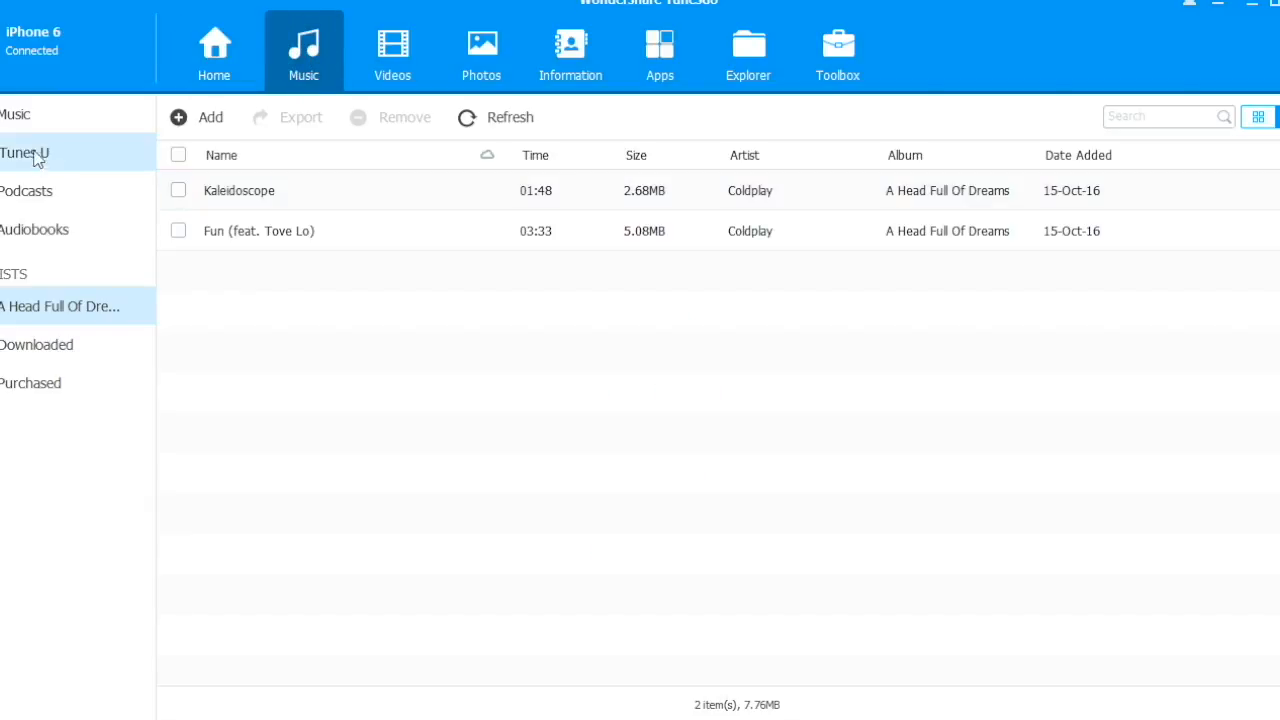
{"action": "left_click", "coordinate": [15, 114]}
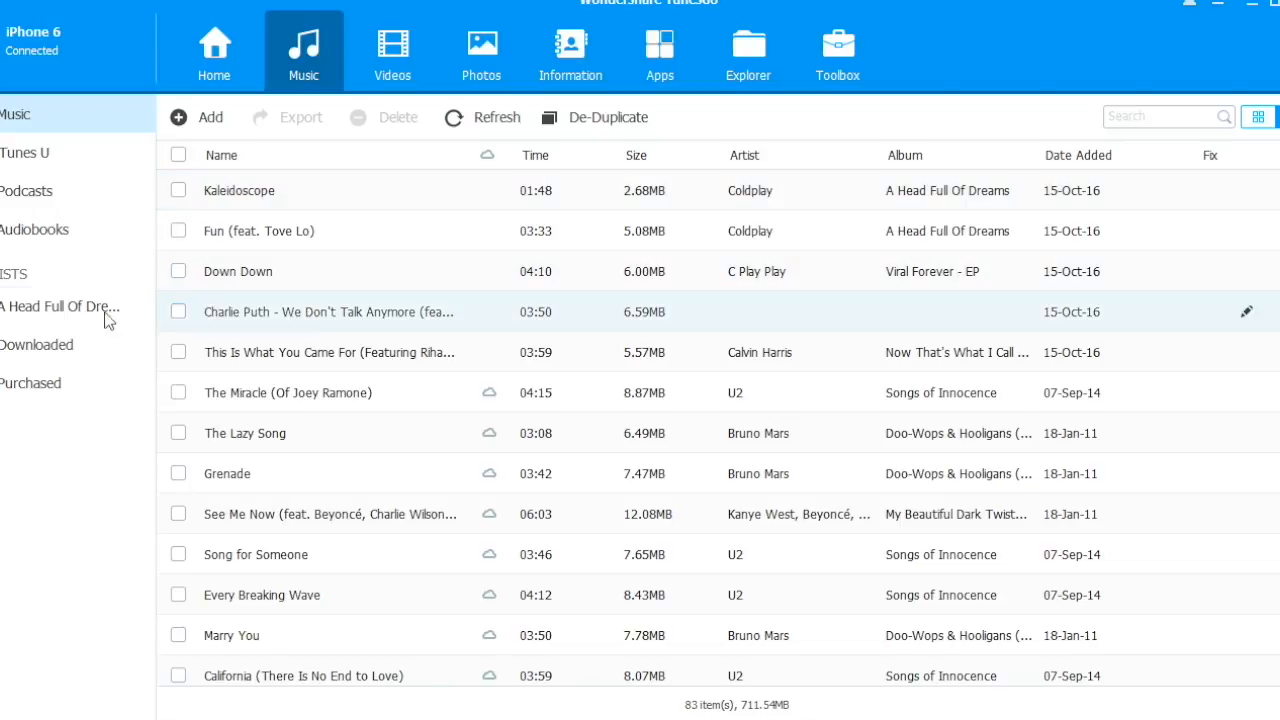
{"action": "left_click", "coordinate": [178, 190]}
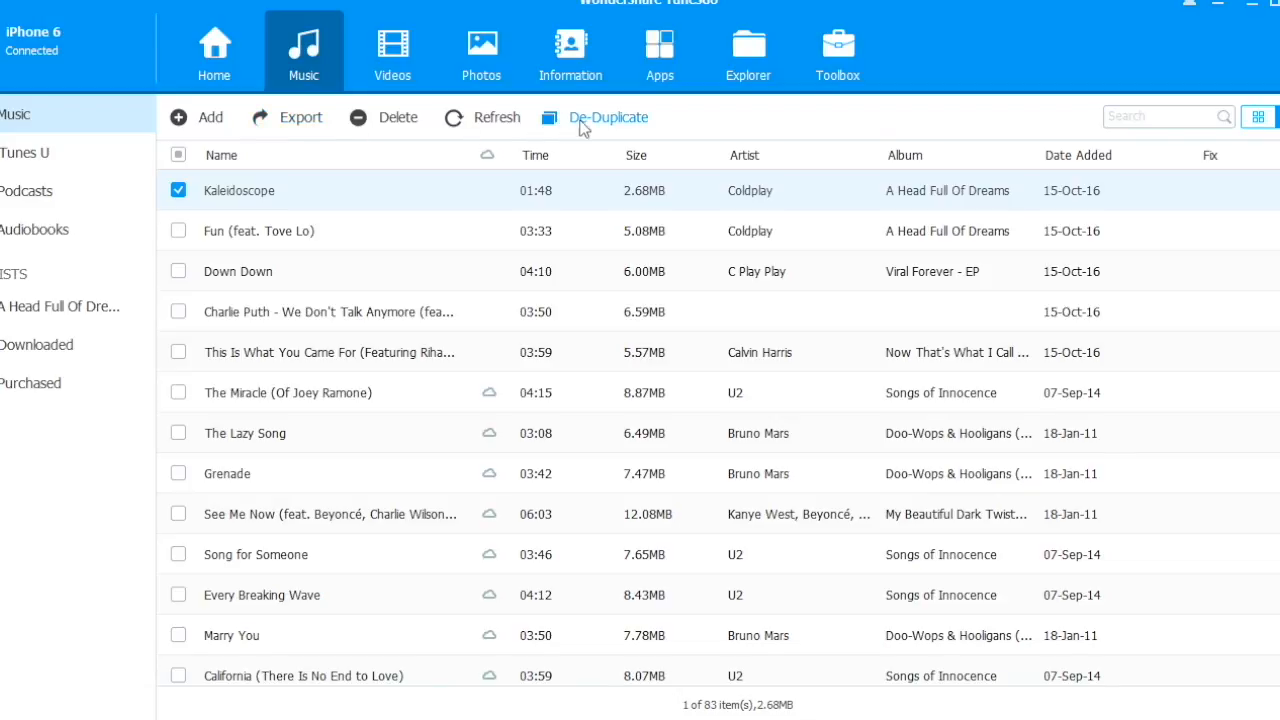
{"action": "left_click", "coordinate": [608, 117]}
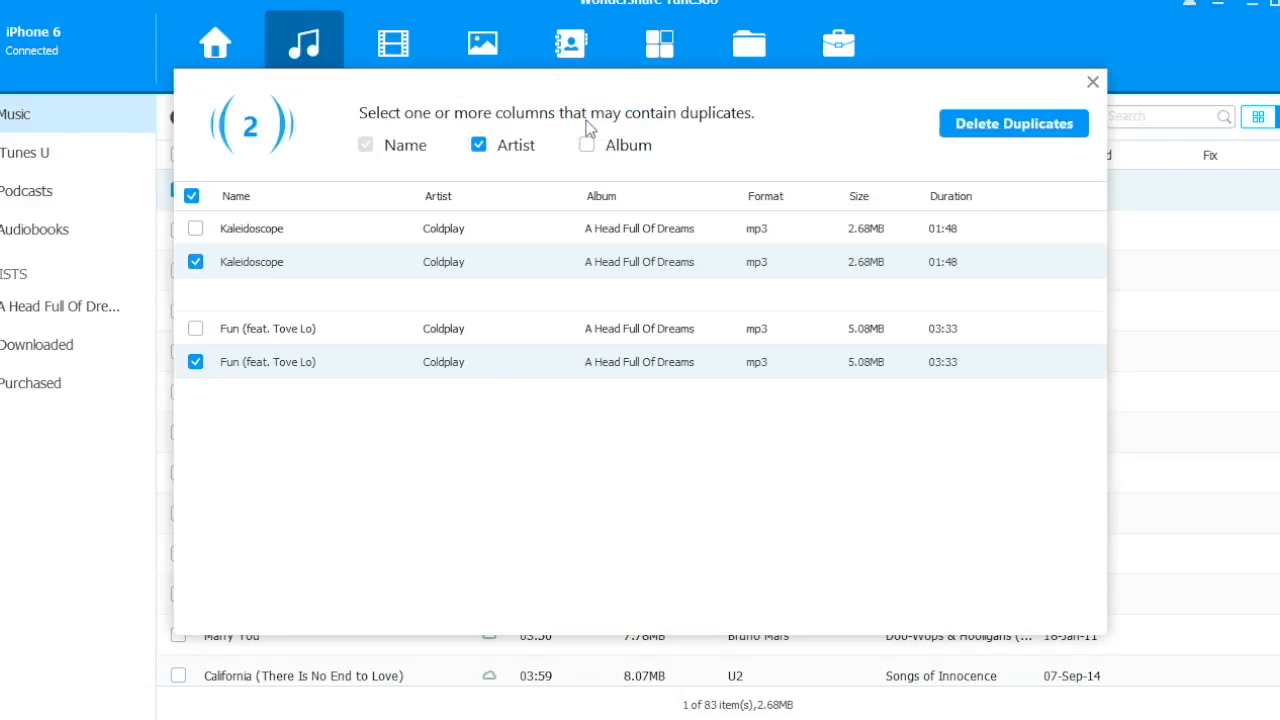
{"action": "mouse_move", "coordinate": [1013, 123]}
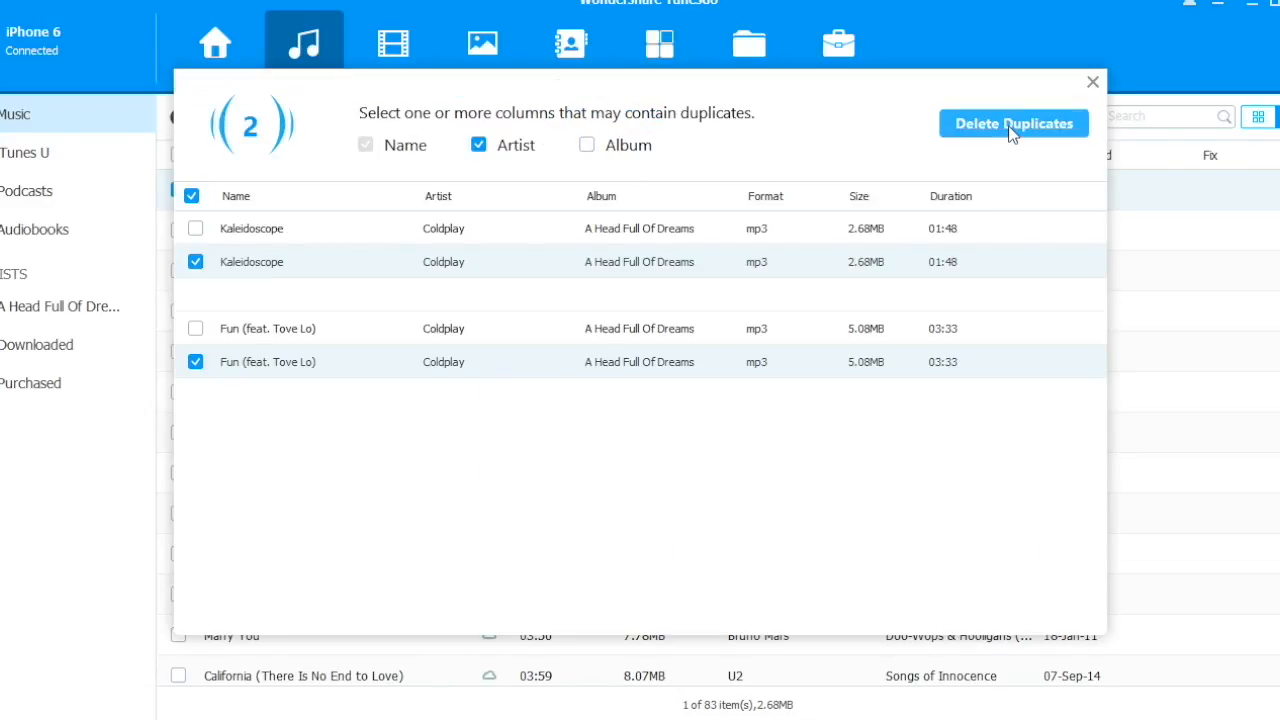
{"action": "left_click", "coordinate": [1013, 123]}
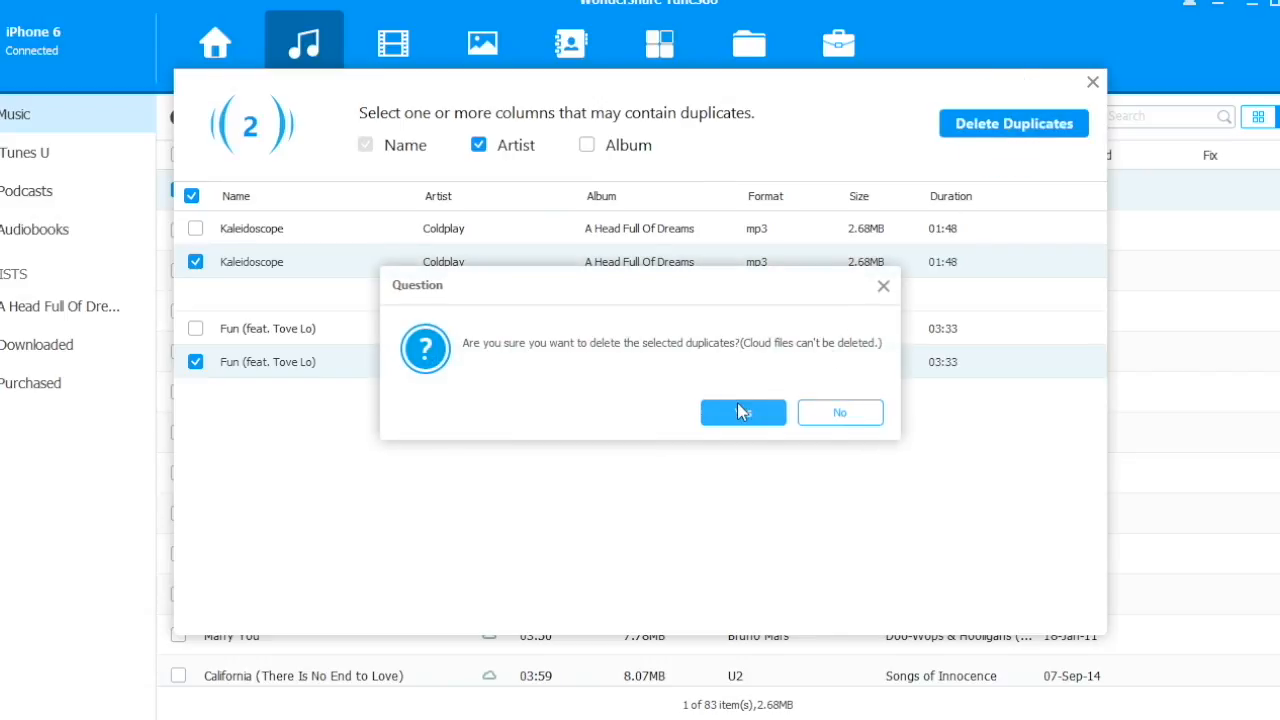
{"action": "left_click", "coordinate": [743, 412]}
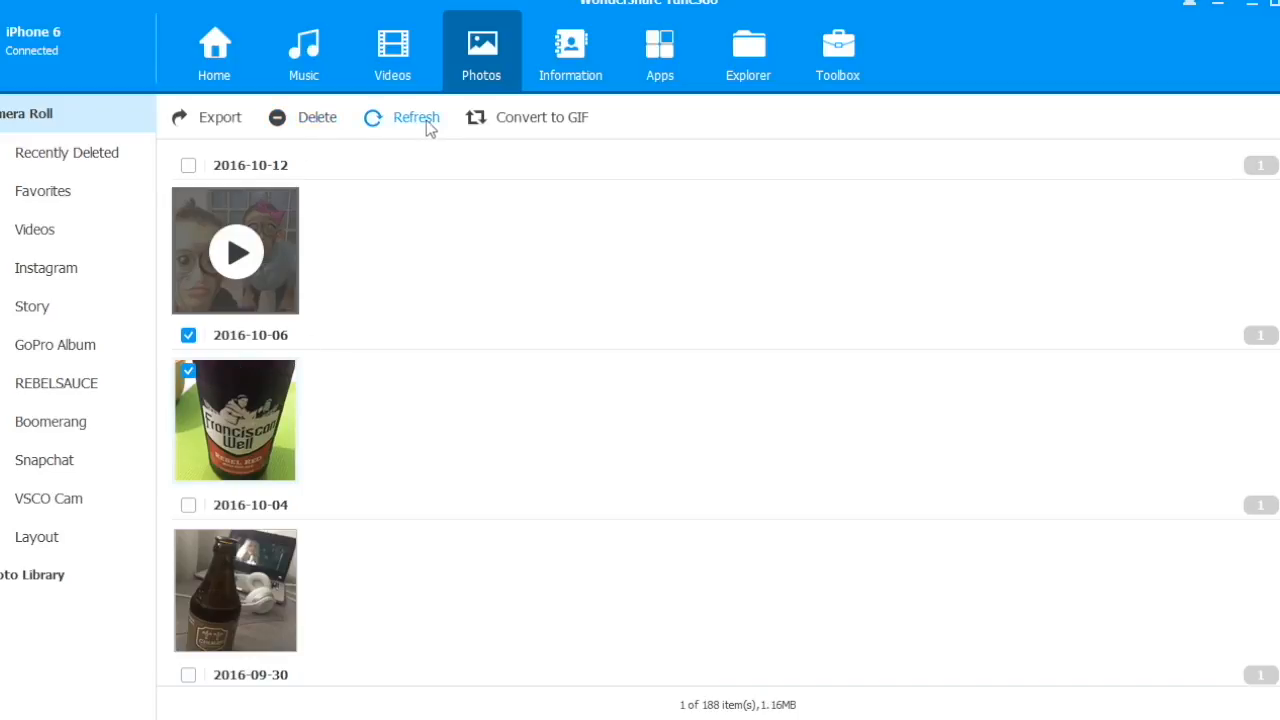
Delete the 2016-10-06 bottle photo, check the three 2016-07-24 photos, and close the GIF Maker
{"action": "left_click", "coordinate": [302, 117]}
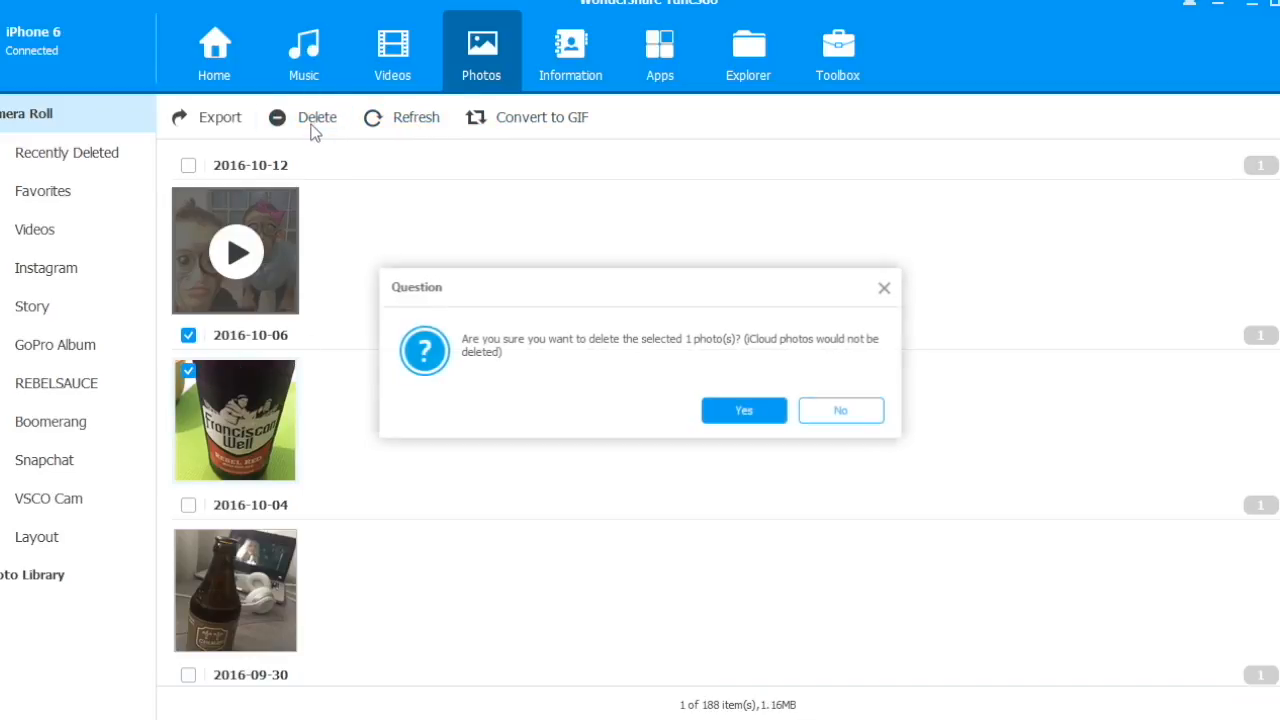
{"action": "left_click", "coordinate": [743, 410]}
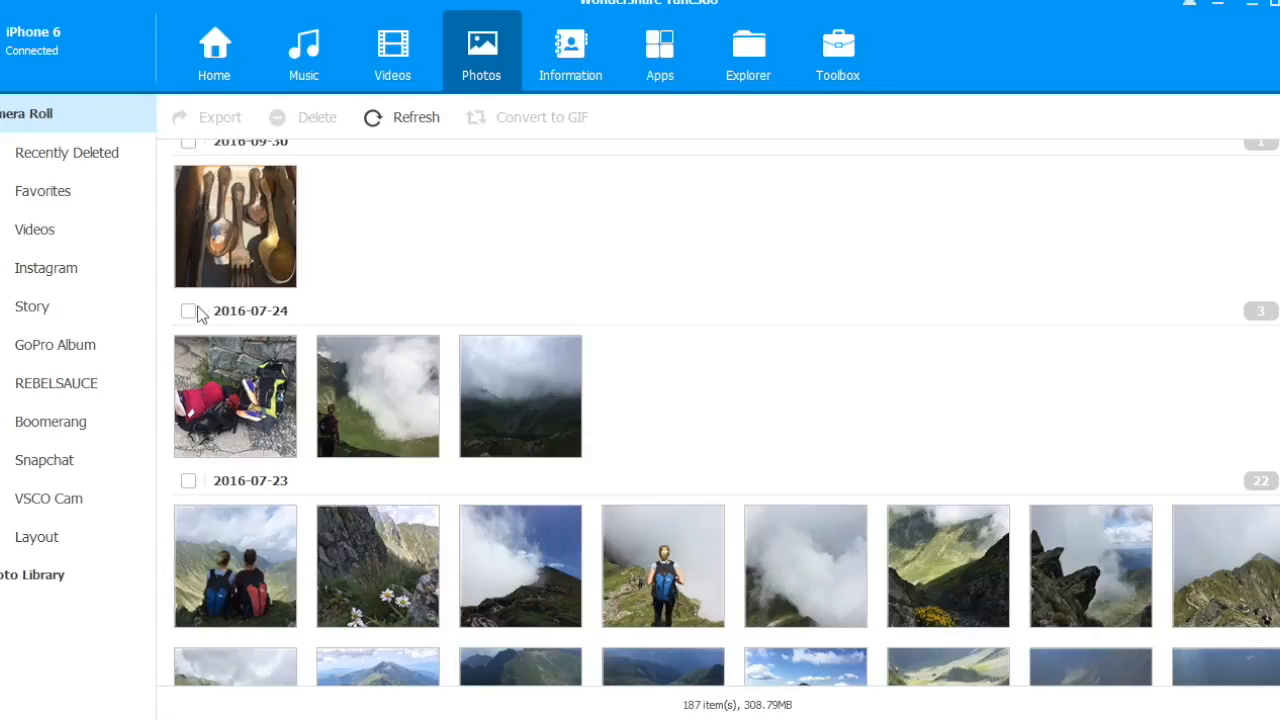
{"action": "left_click", "coordinate": [541, 117]}
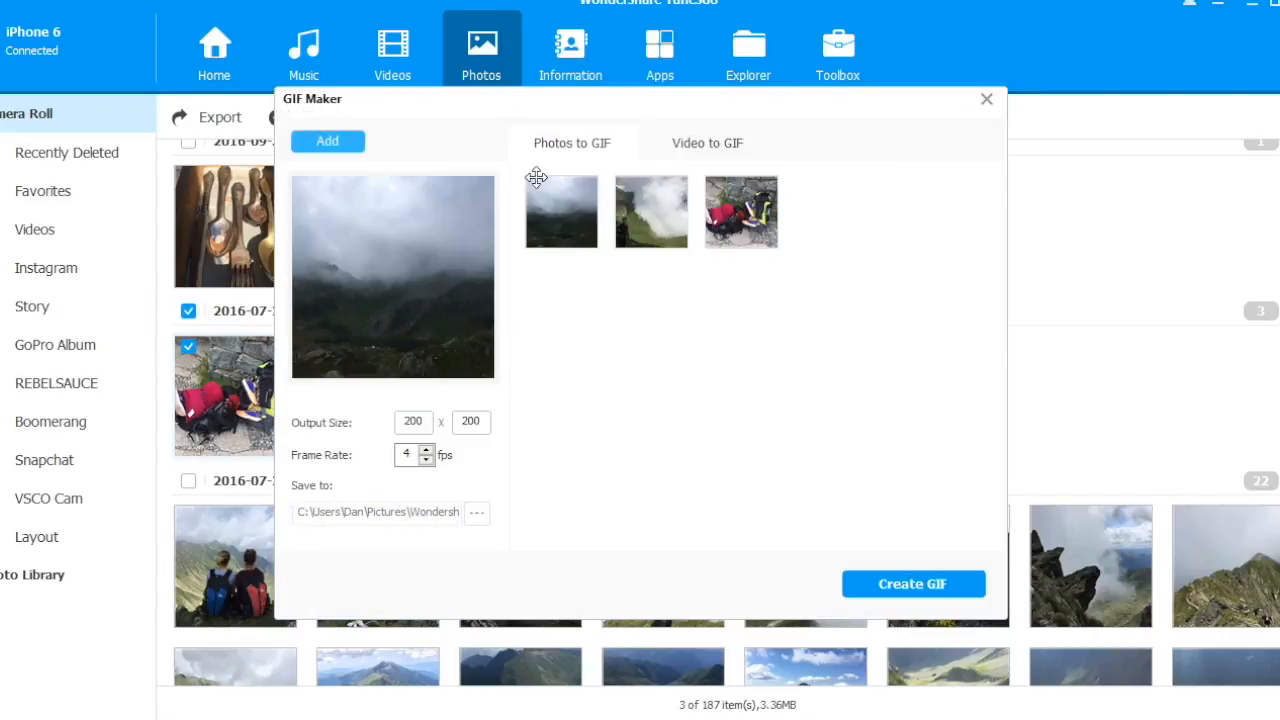
{"action": "mouse_move", "coordinate": [795, 527]}
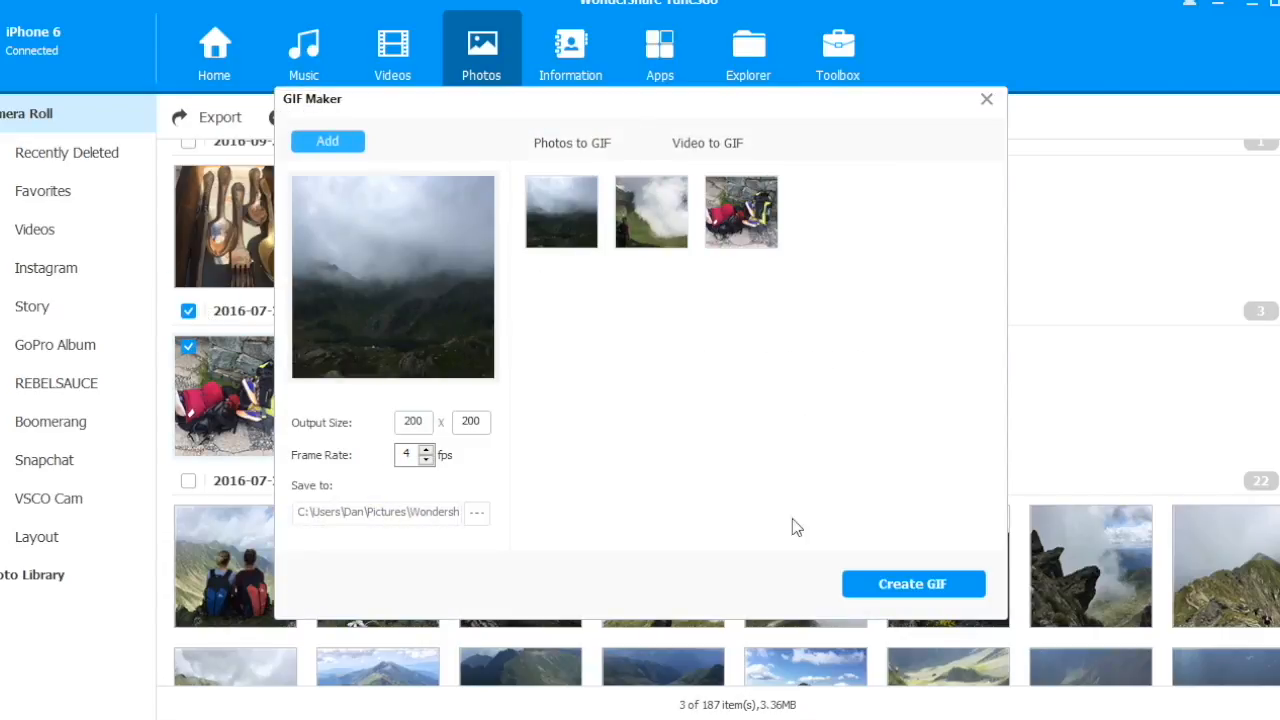
{"action": "left_click", "coordinate": [986, 99]}
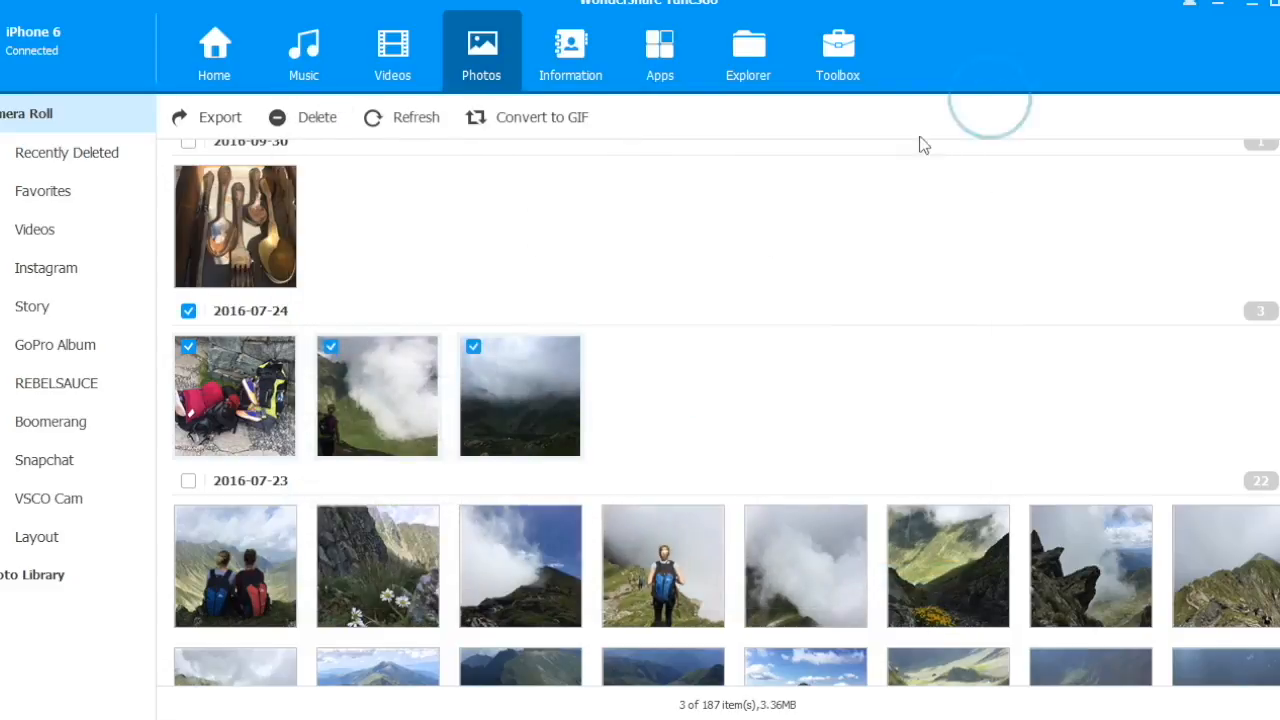
{"action": "left_click", "coordinate": [570, 55]}
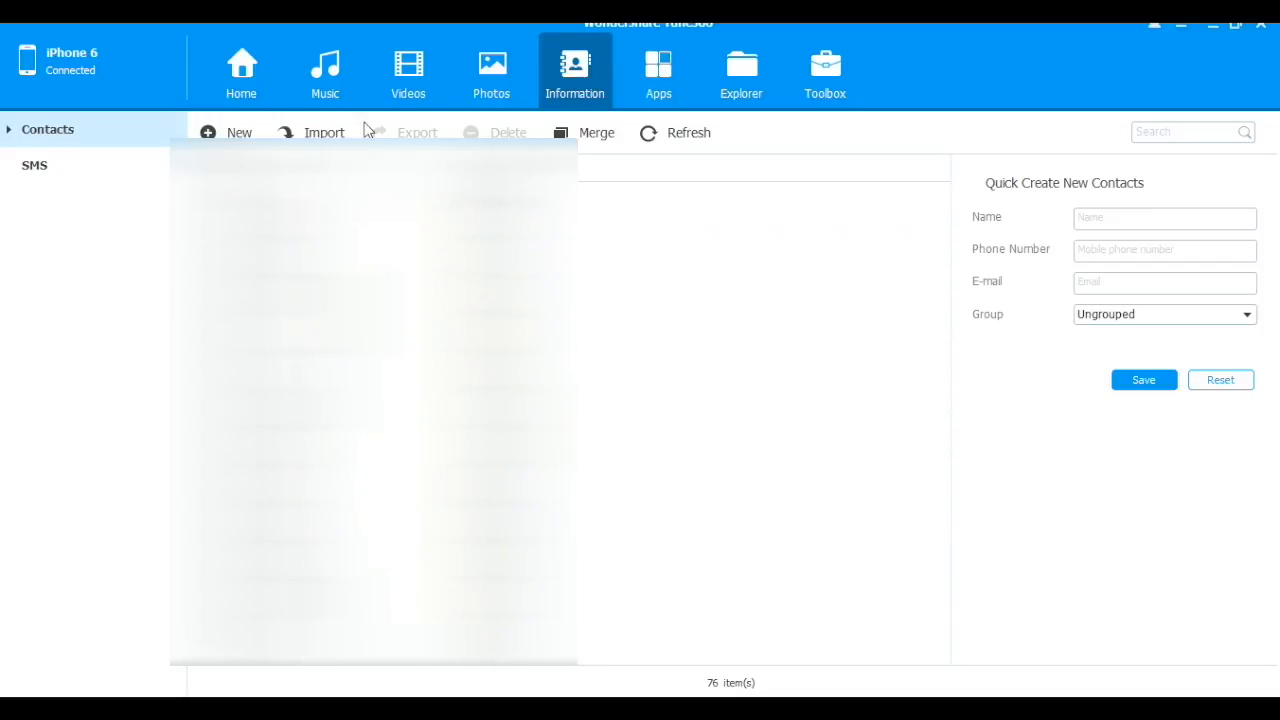
Scroll through the phone's installed apps list, then switch to the Toolbox tools page
{"action": "left_click", "coordinate": [658, 73]}
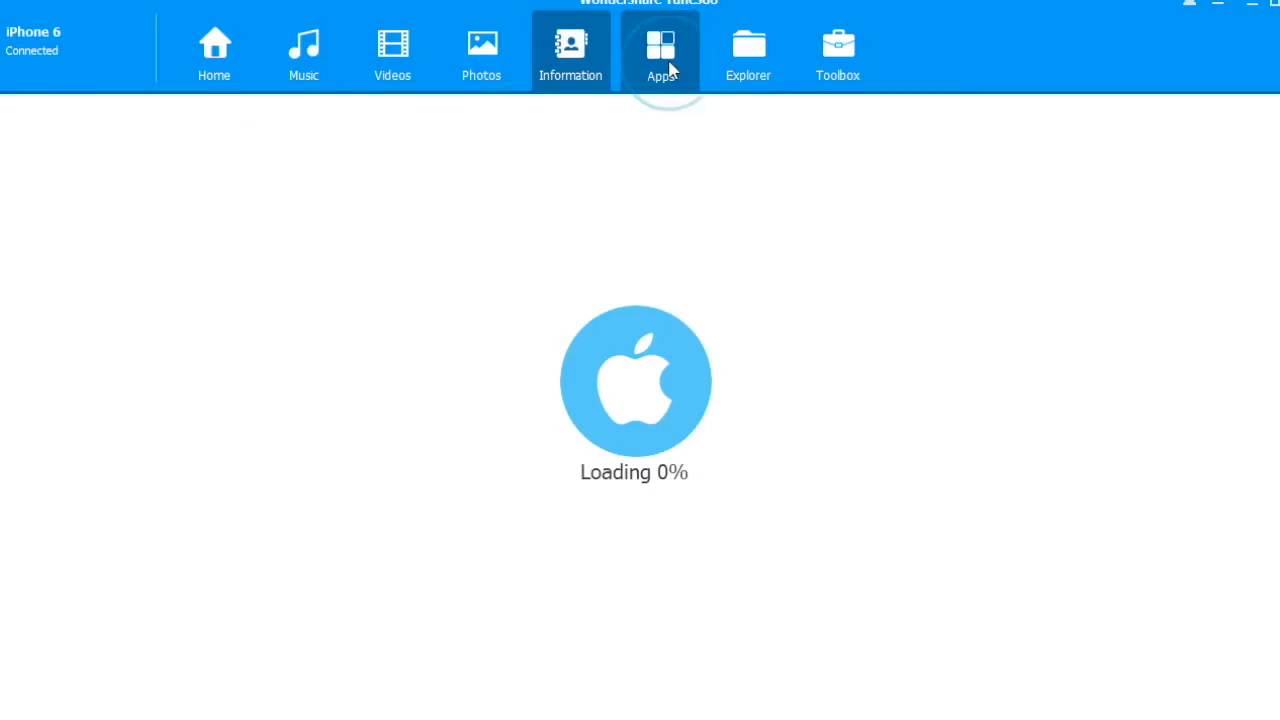
{"action": "left_click", "coordinate": [659, 52]}
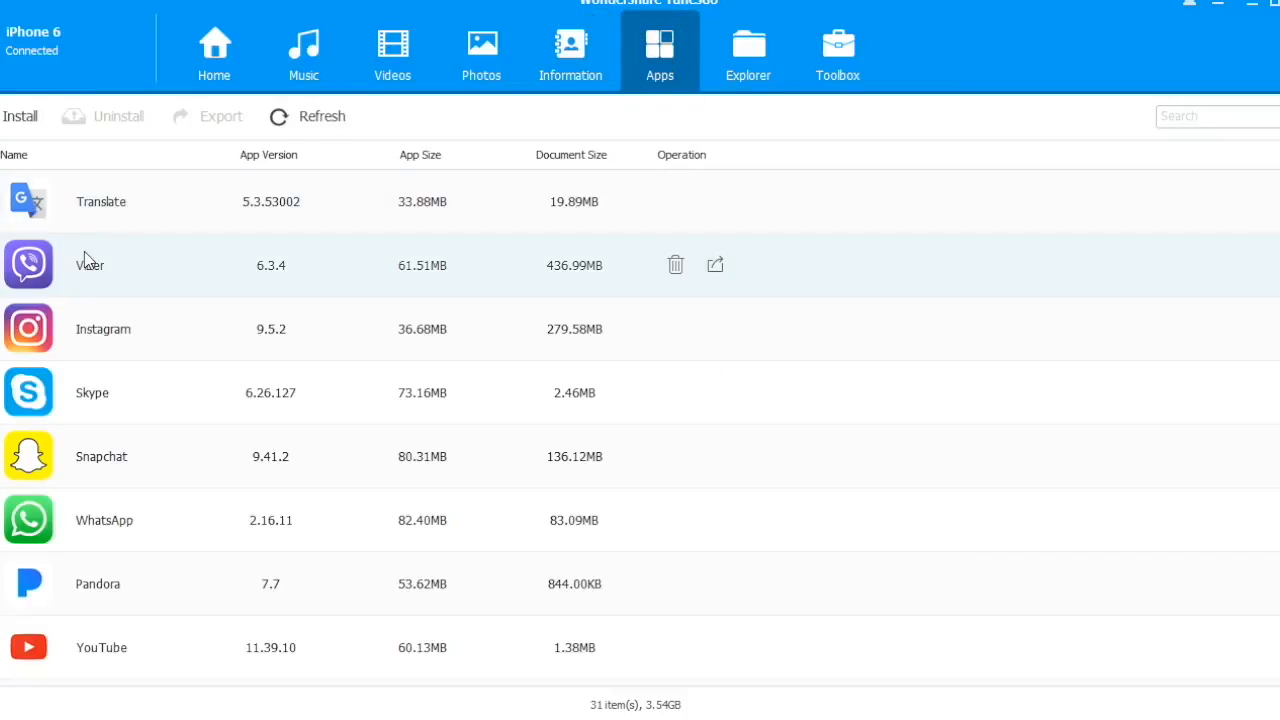
{"action": "scroll", "scroll_direction": "down", "scroll_amount": 3}
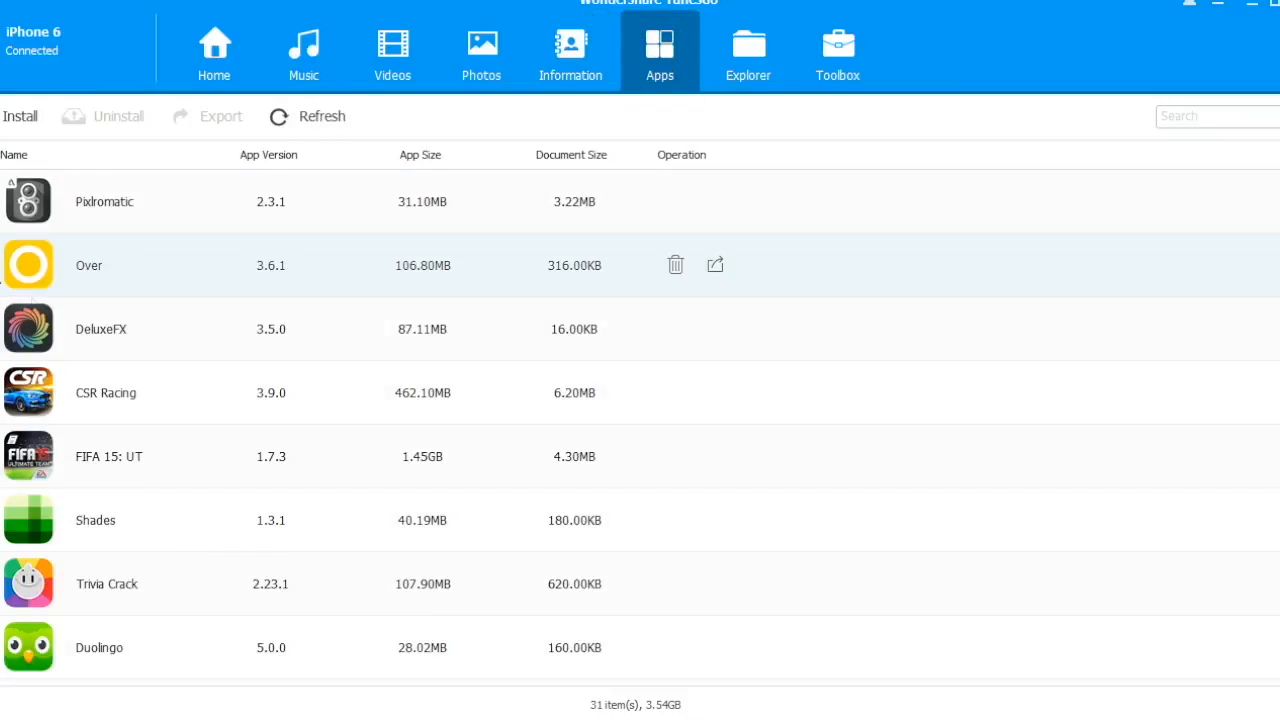
{"action": "left_click", "coordinate": [837, 50]}
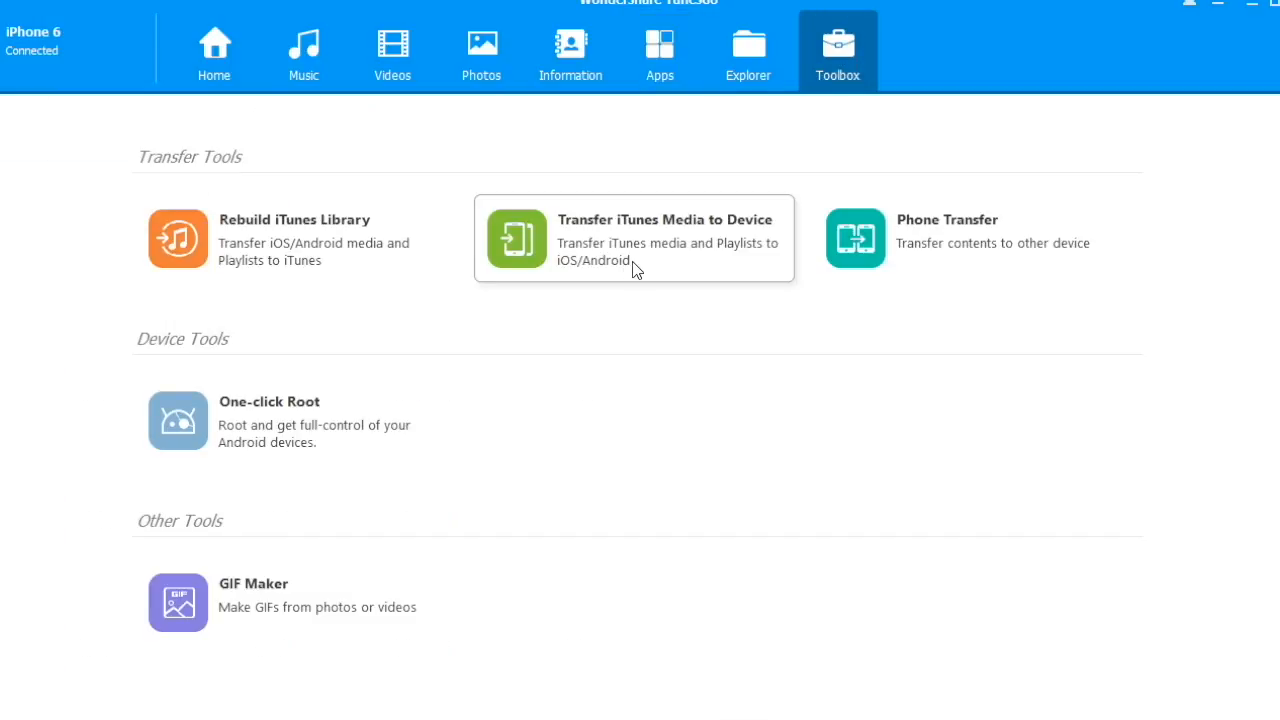
{"action": "left_click", "coordinate": [178, 238]}
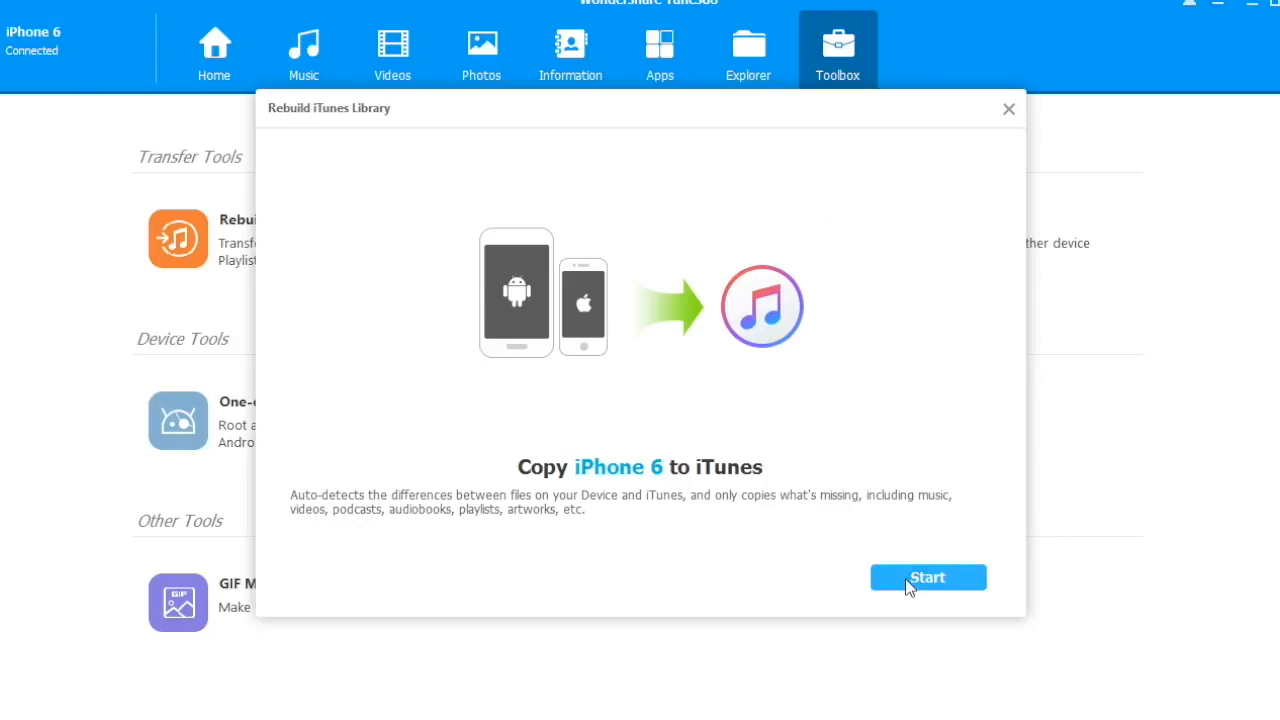
{"action": "left_click", "coordinate": [927, 577]}
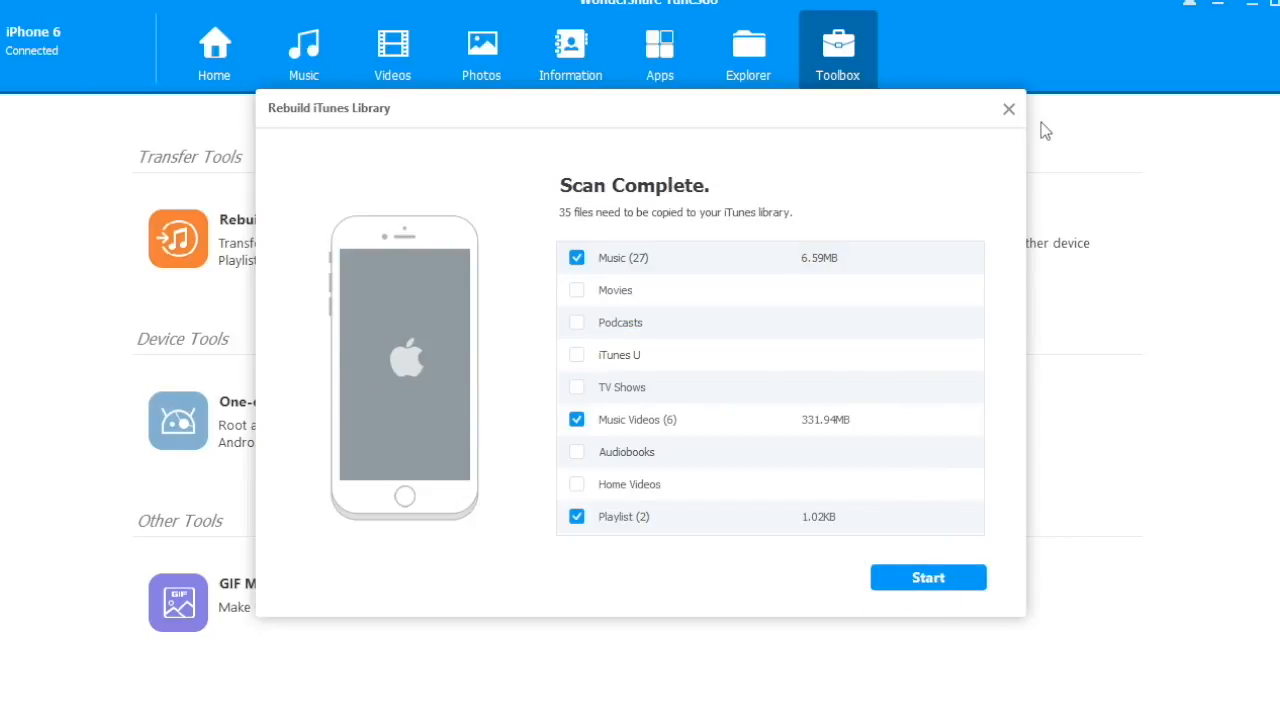
{"action": "left_click", "coordinate": [1008, 108]}
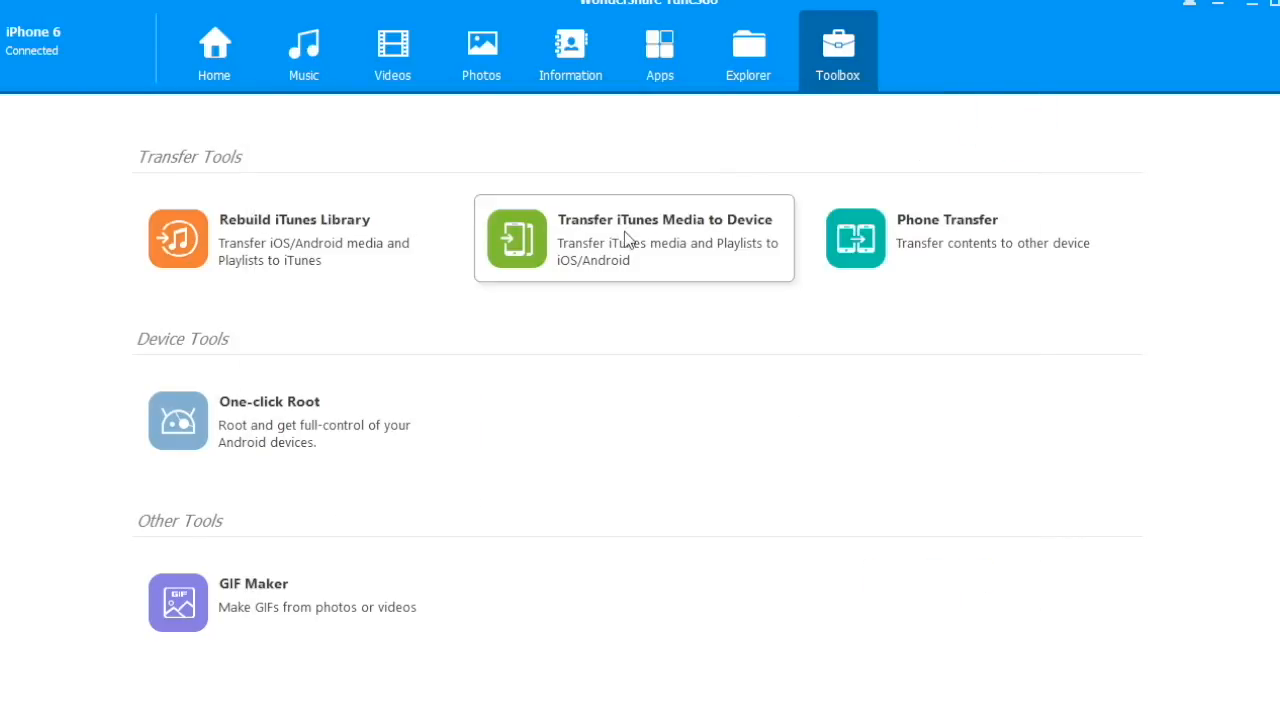
{"action": "mouse_move", "coordinate": [980, 245]}
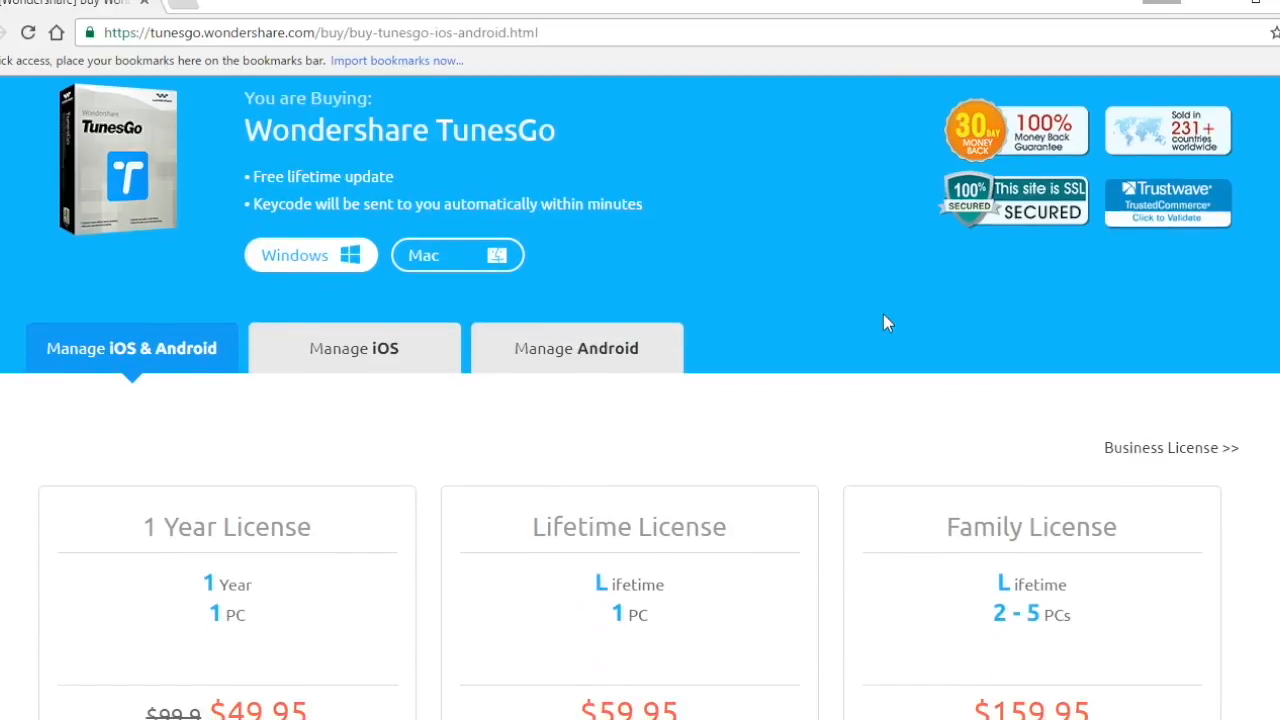
View iOS-only license prices, then Android-only prices ($29.95, $39.95, $107.89)
{"action": "scroll", "scroll_direction": "down", "scroll_amount": 3}
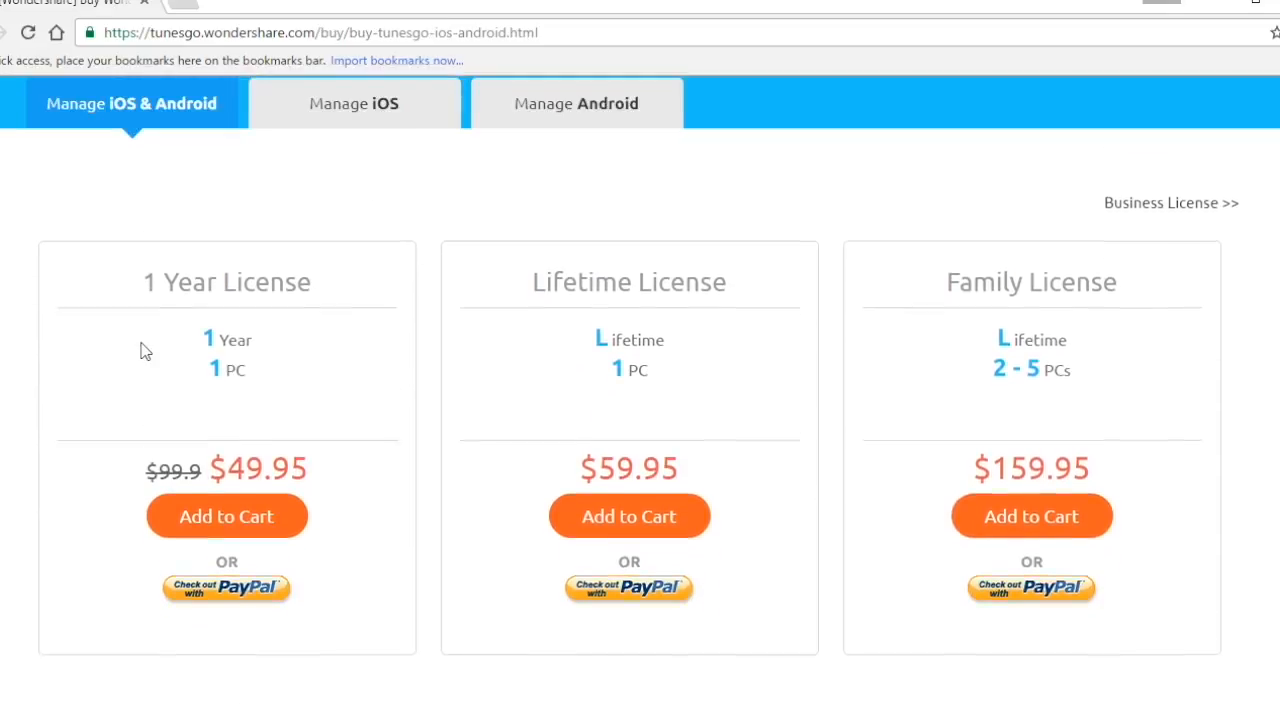
{"action": "scroll", "scroll_direction": "down", "scroll_amount": 3}
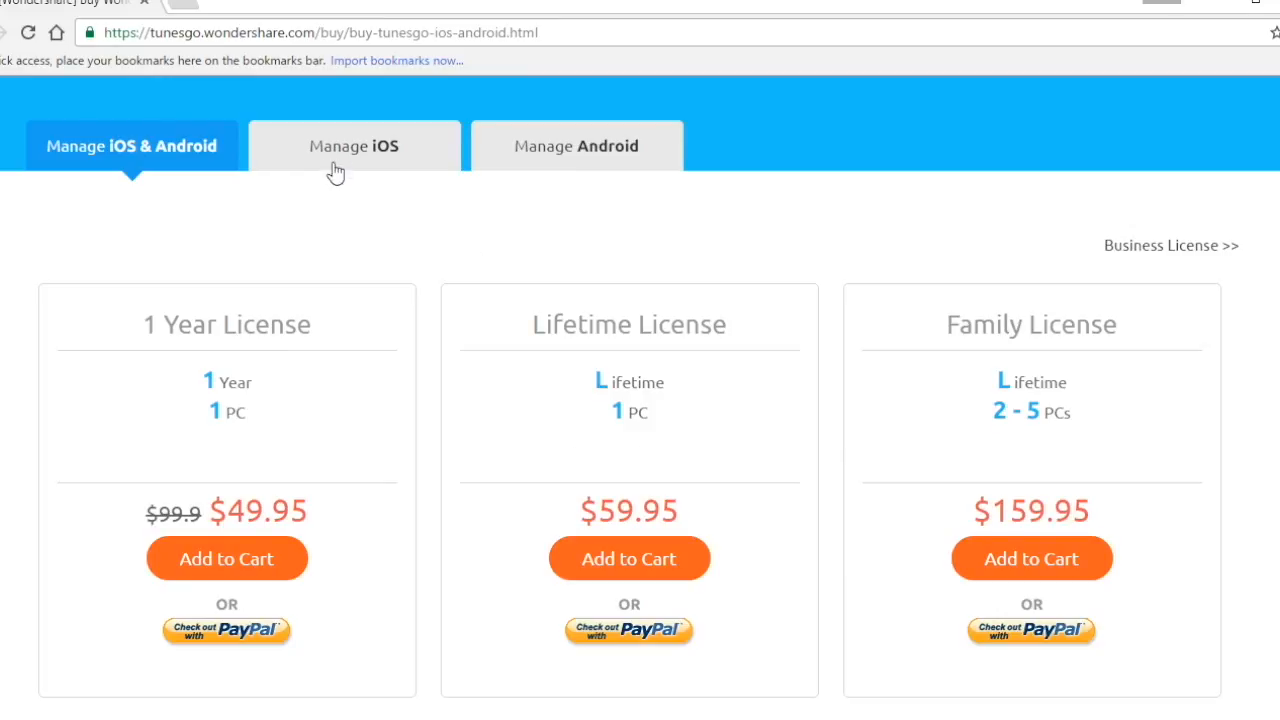
{"action": "left_click", "coordinate": [353, 145]}
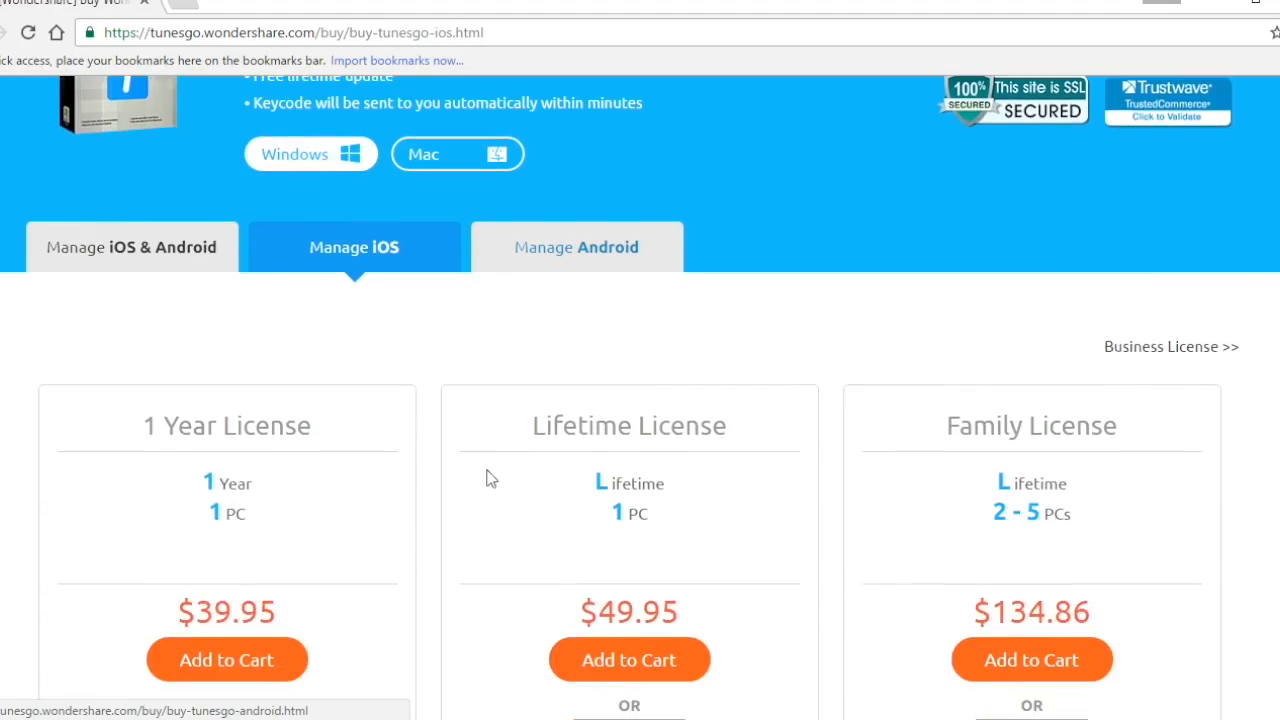
{"action": "scroll", "scroll_direction": "down", "scroll_amount": 3}
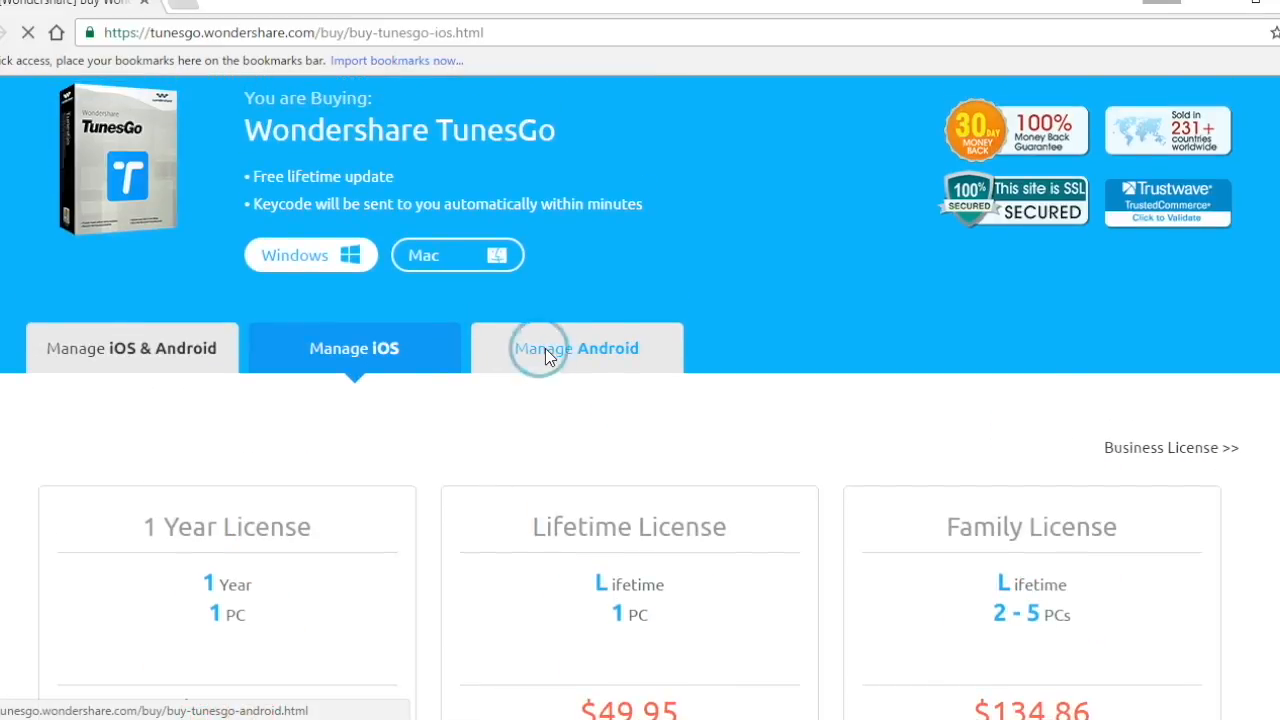
{"action": "left_click", "coordinate": [576, 348]}
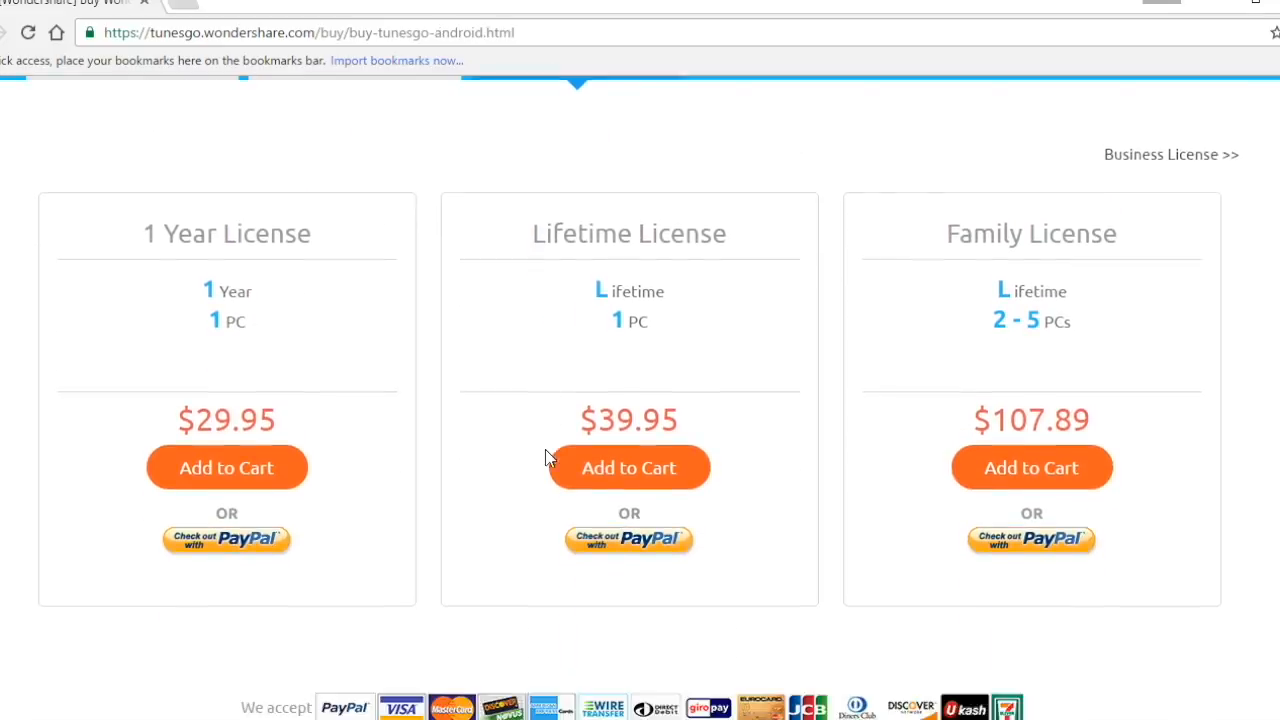